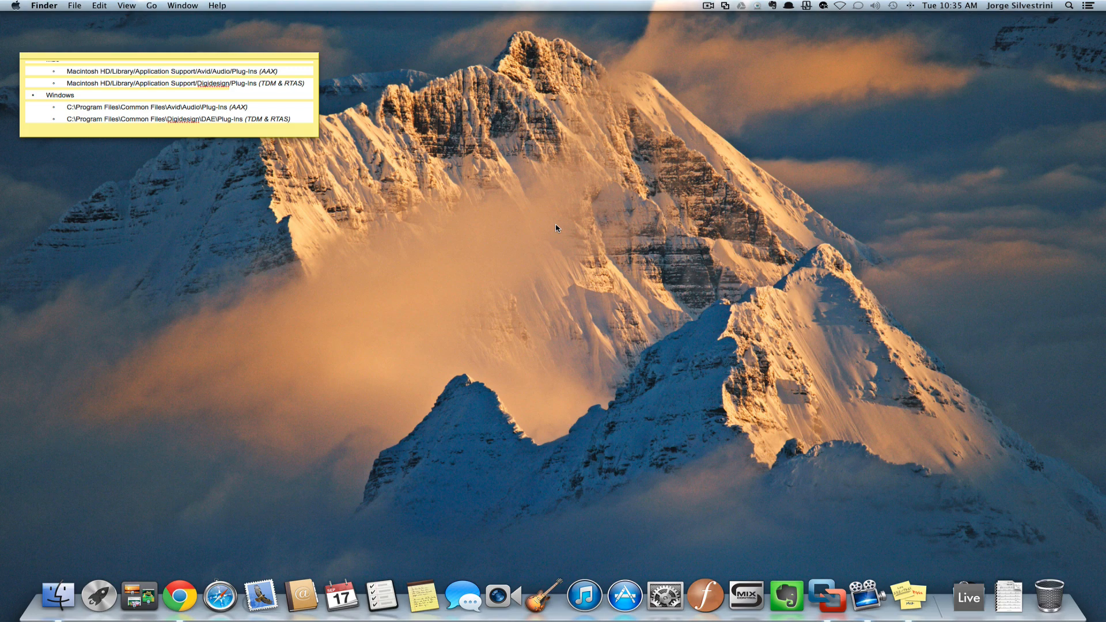
mouse_move(311, 153)
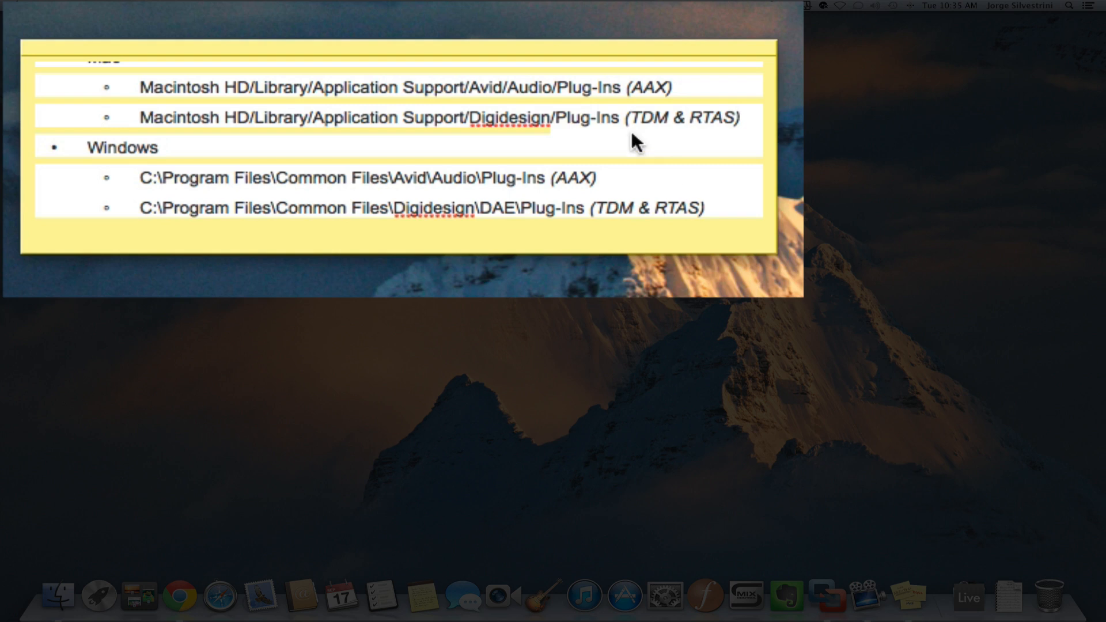
mouse_move(661, 105)
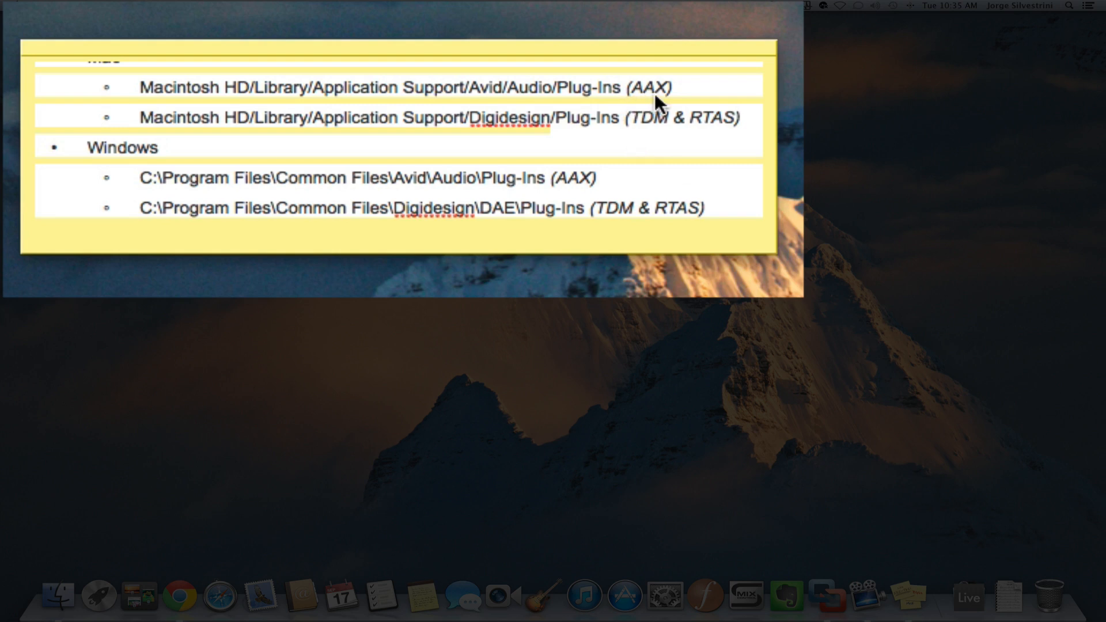
mouse_move(696, 136)
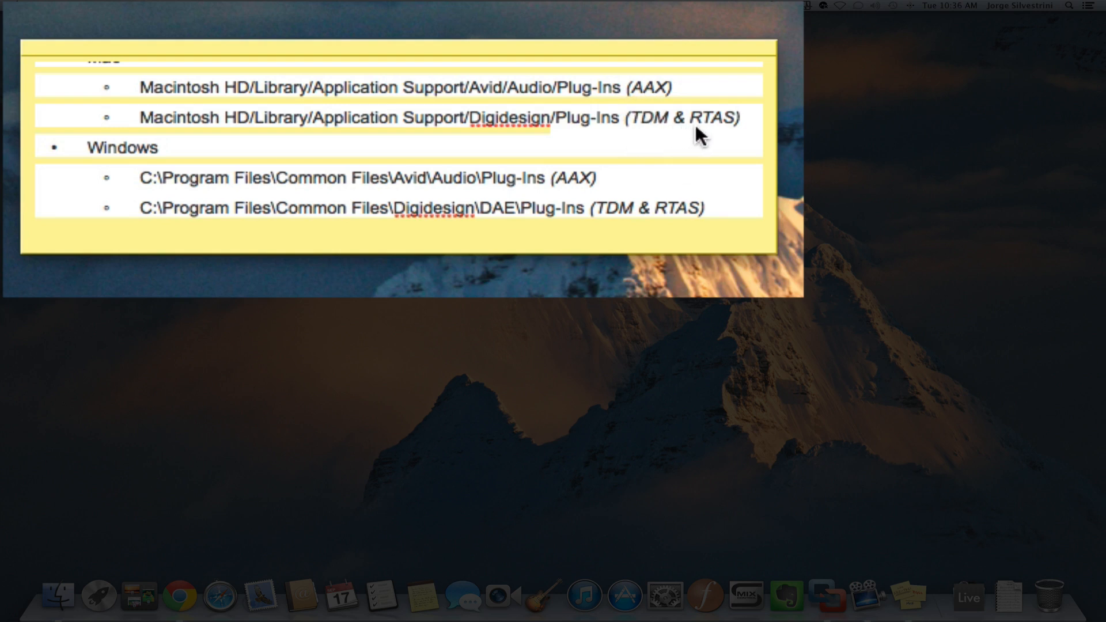
mouse_move(647, 131)
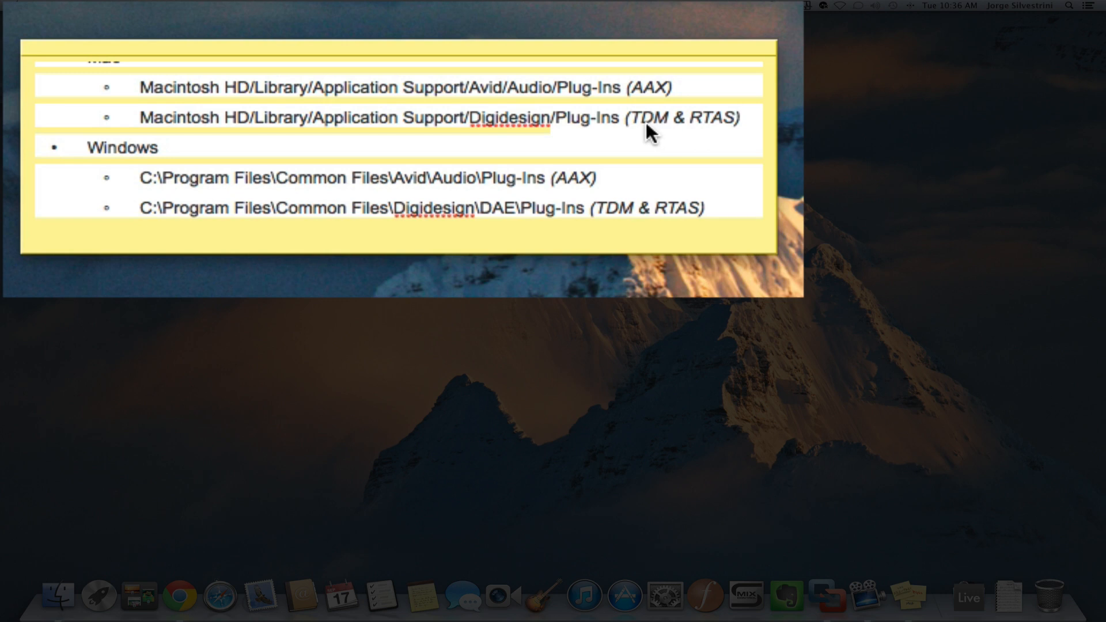
mouse_move(318, 120)
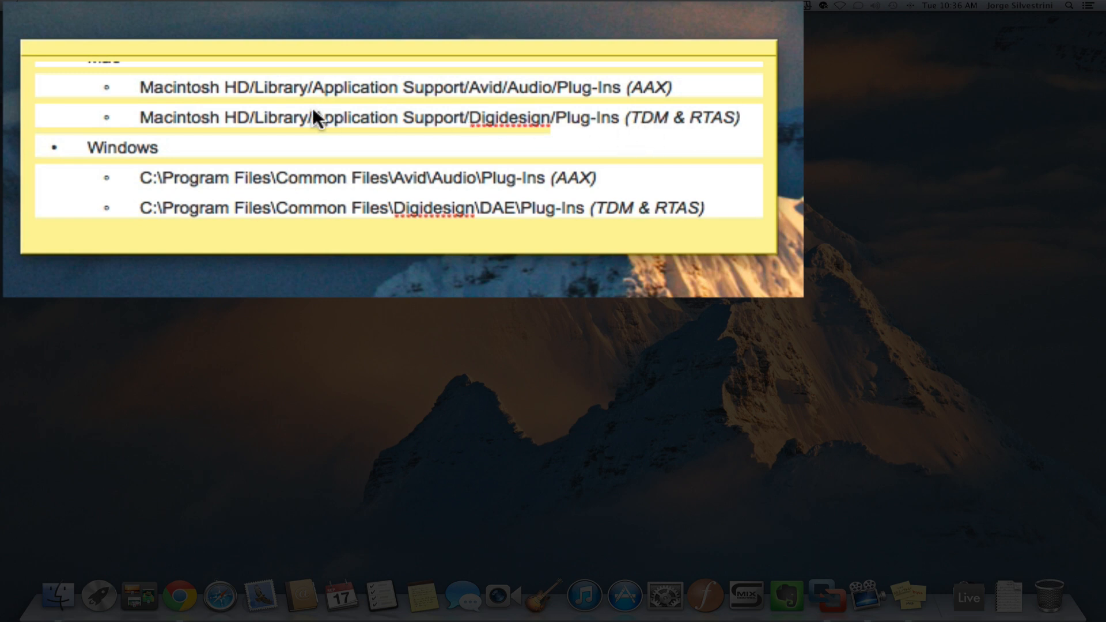
mouse_move(157, 111)
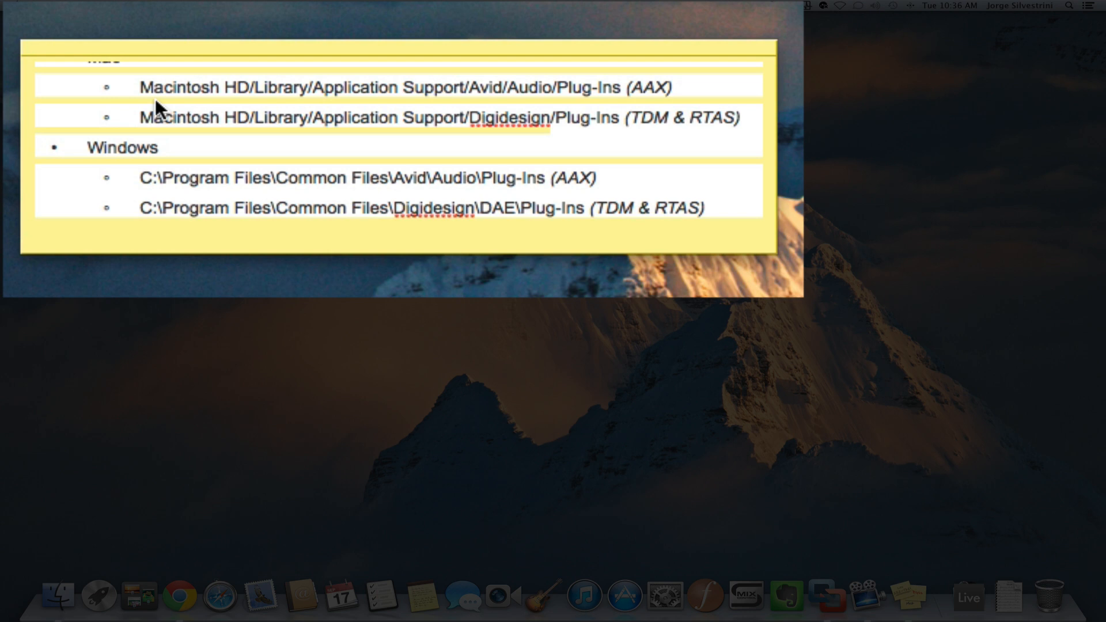
mouse_move(156, 177)
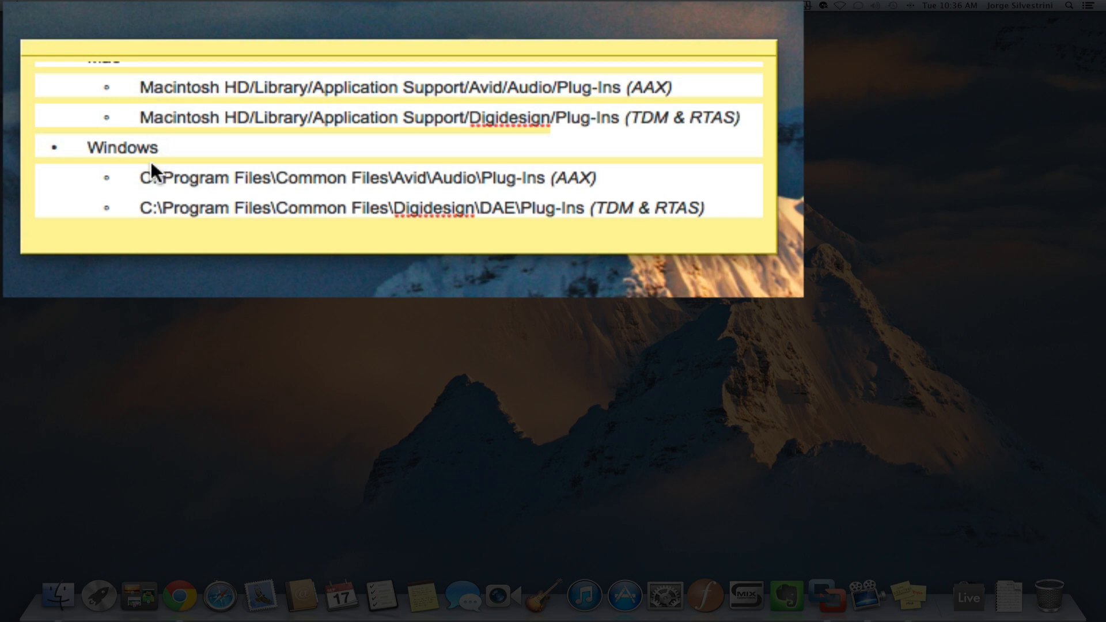
mouse_move(198, 192)
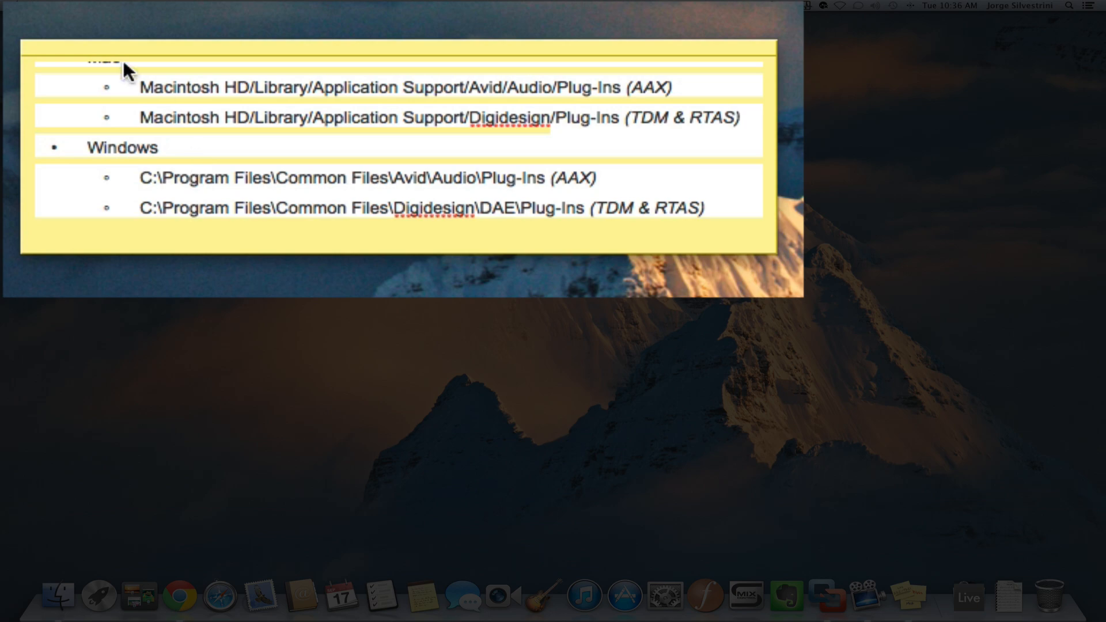
- View this Mac's OS version and hardware details, then close the window
left_click(14, 3)
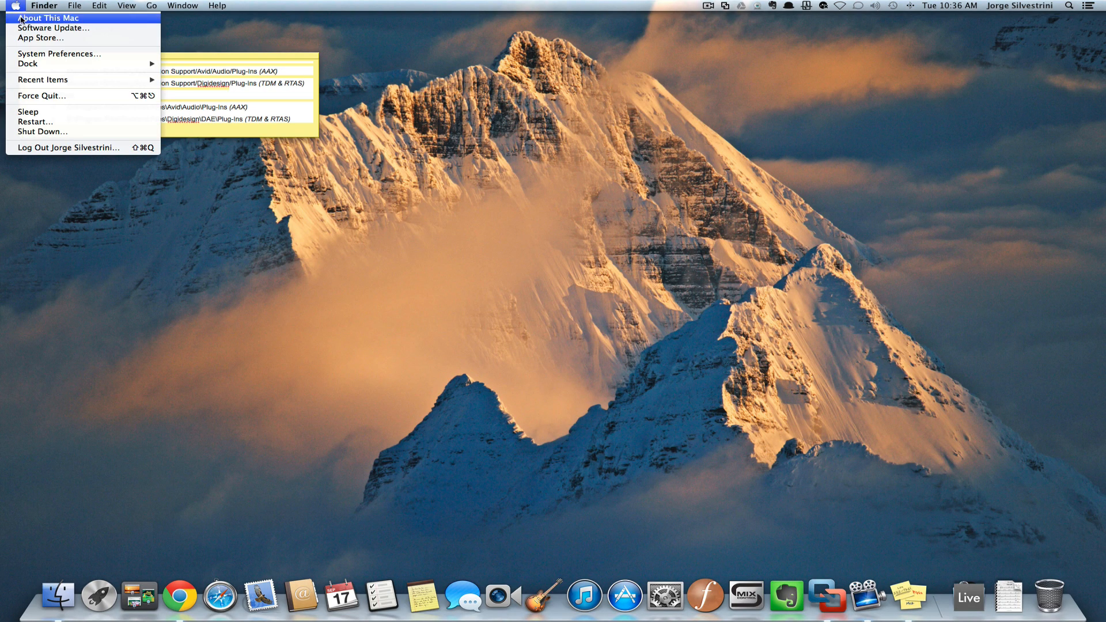
left_click(47, 18)
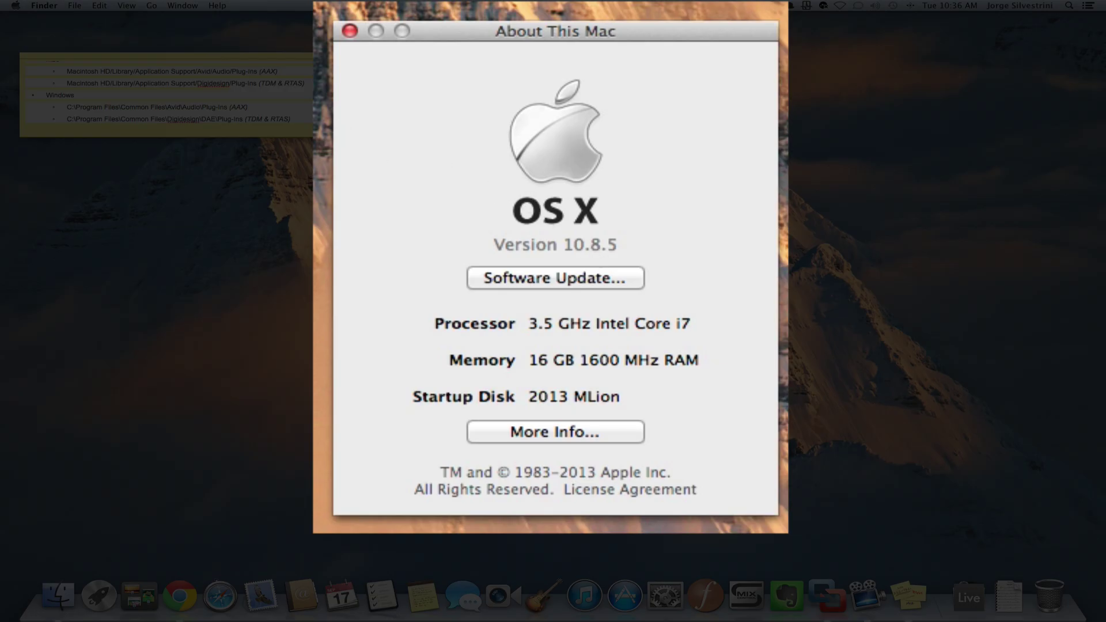
left_click(351, 32)
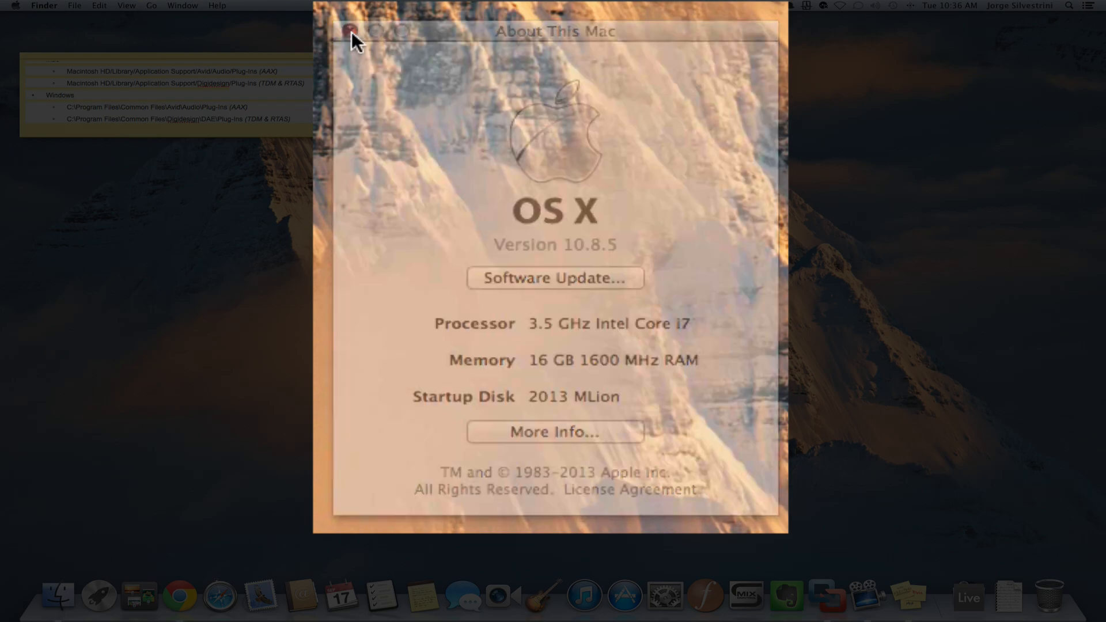
left_click(350, 31)
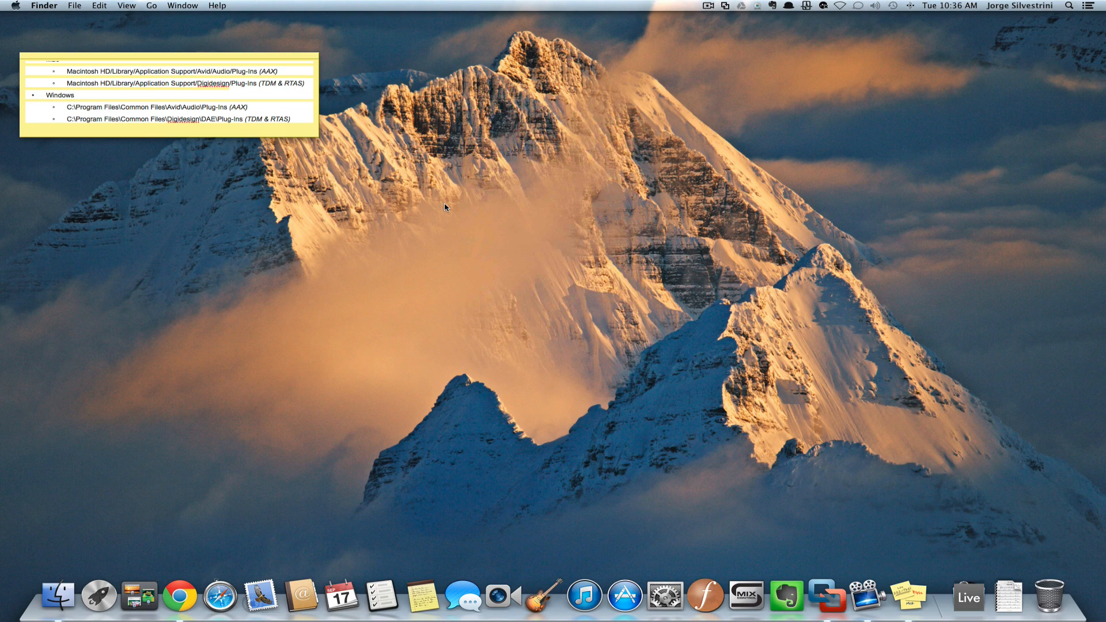
mouse_move(424, 193)
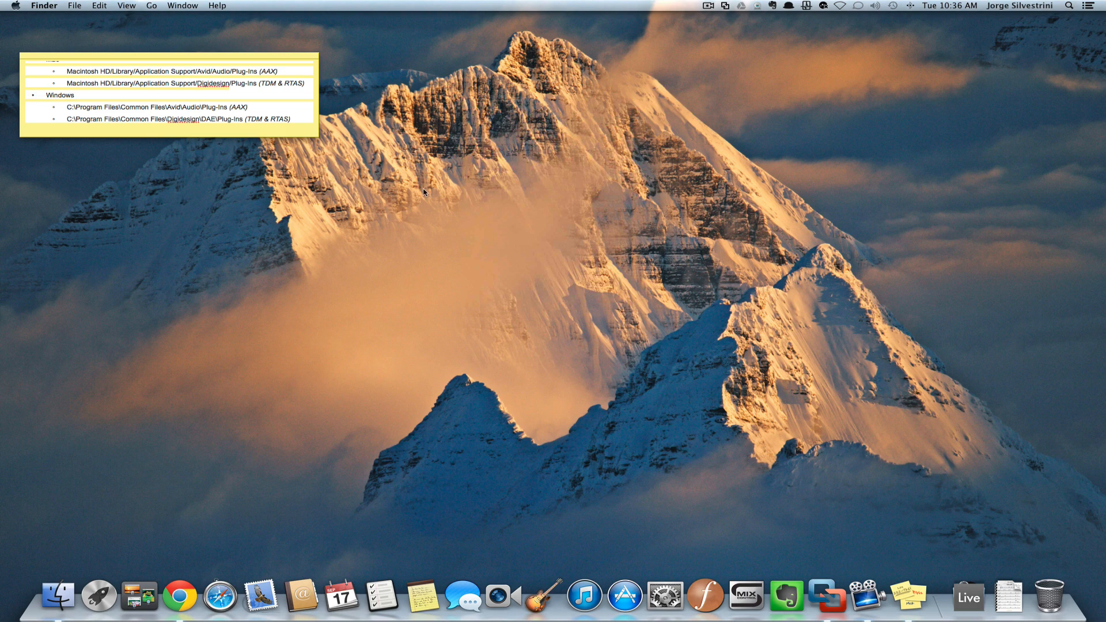
mouse_move(319, 141)
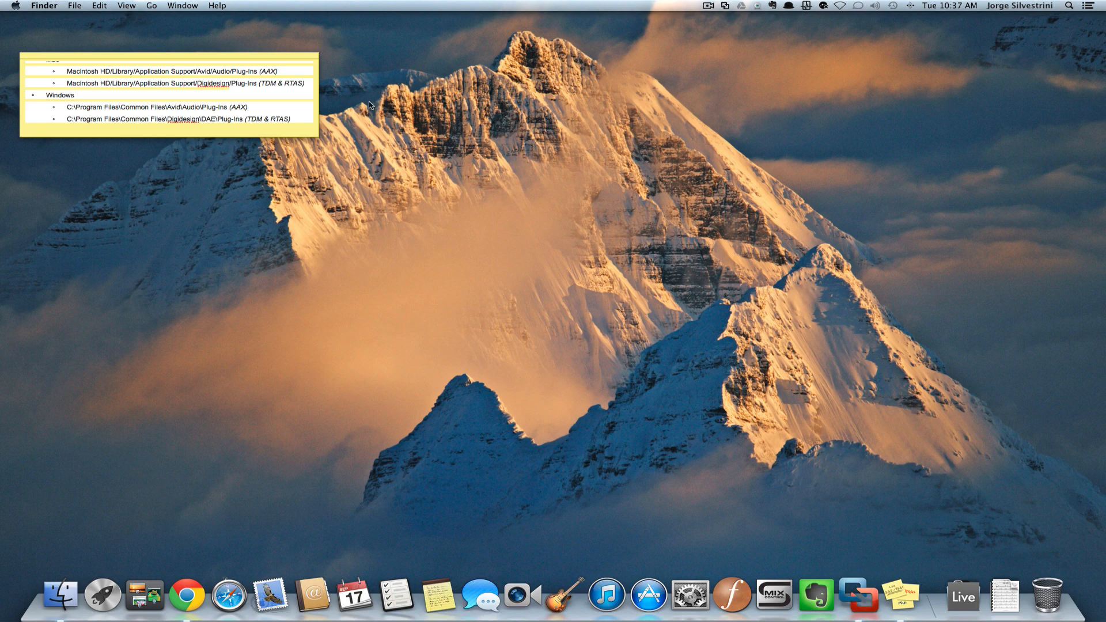
mouse_move(321, 120)
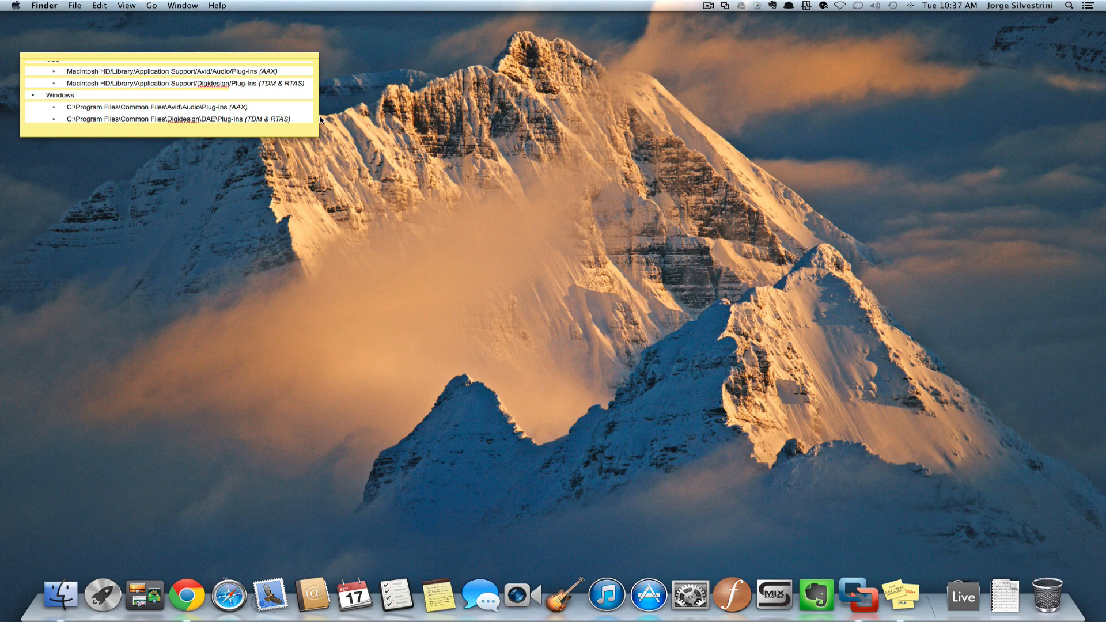
mouse_move(96, 301)
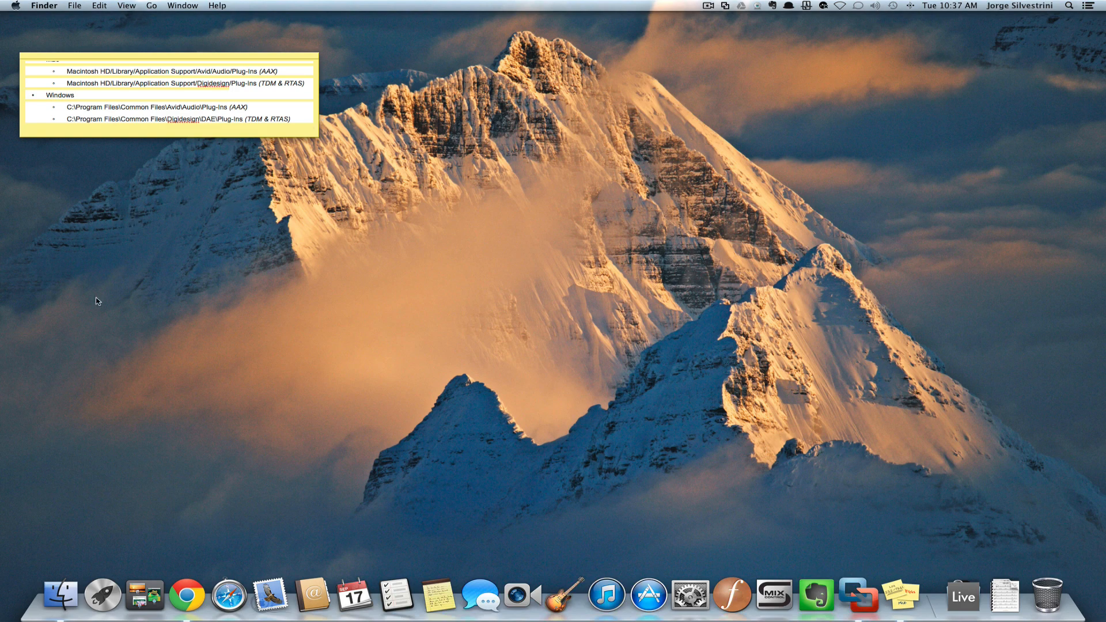
- Open a new Finder window and browse HD5, Mavericks, then G-DRIVE from the sidebar
left_click(53, 598)
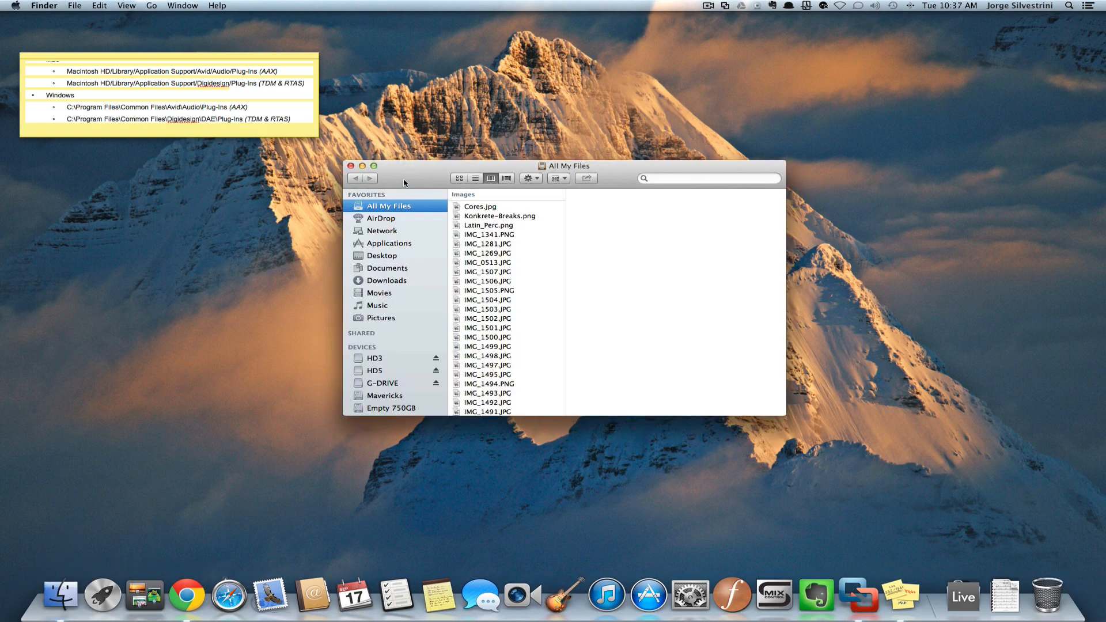
mouse_move(421, 393)
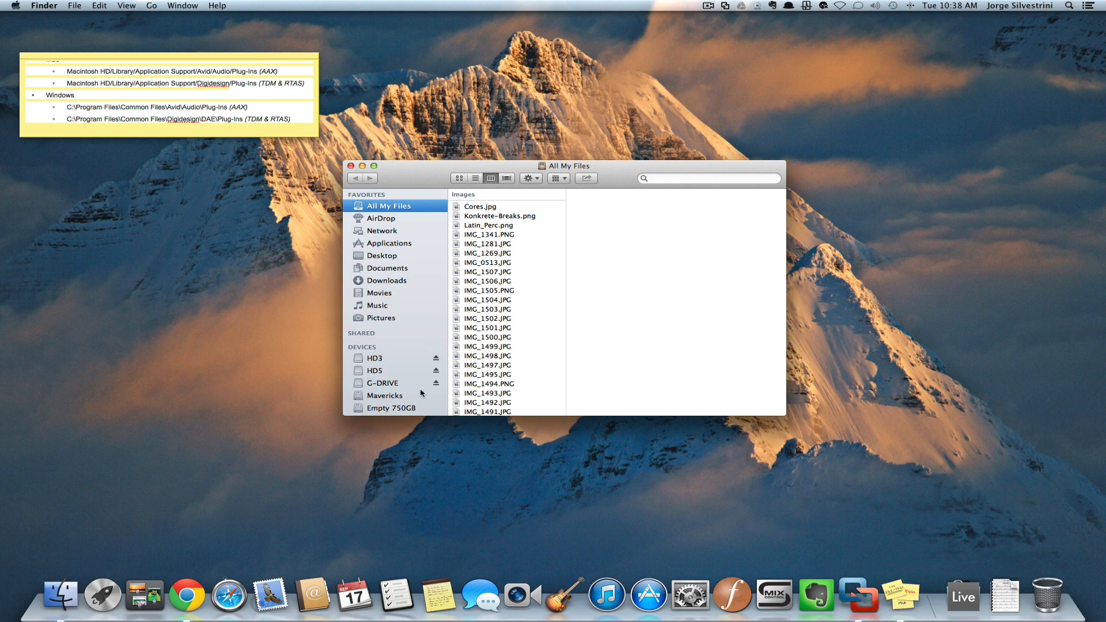
left_click(373, 370)
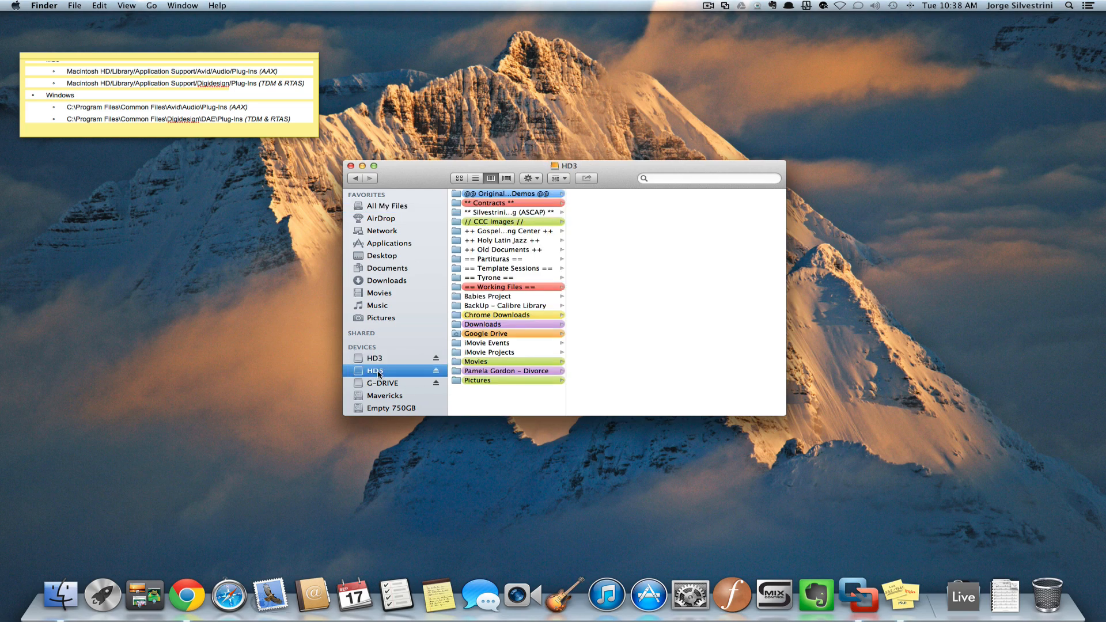
left_click(385, 395)
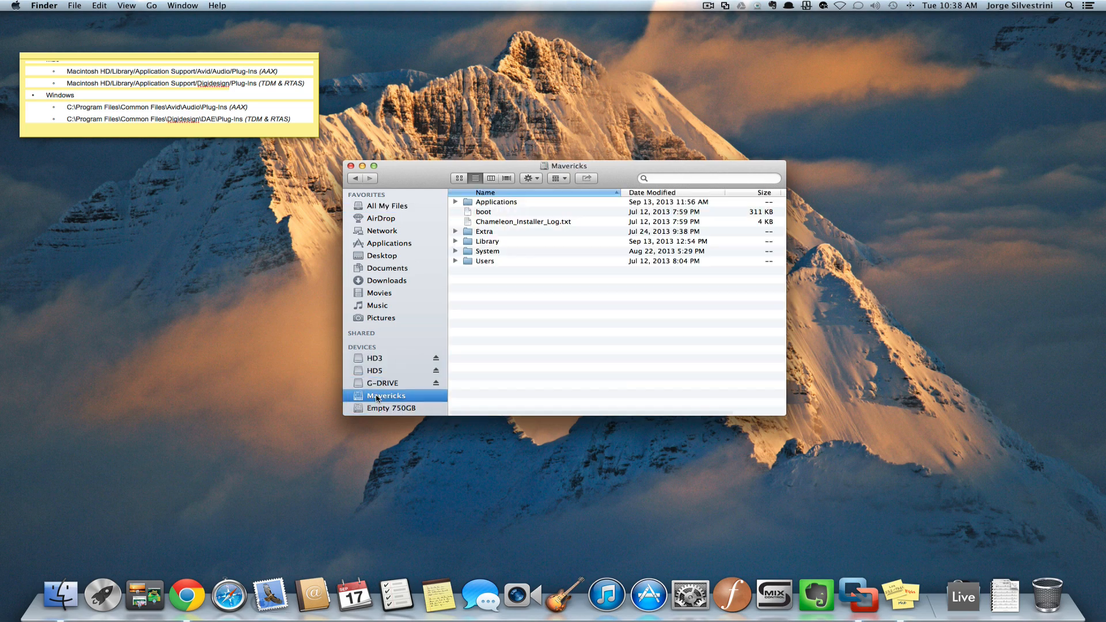
left_click(382, 383)
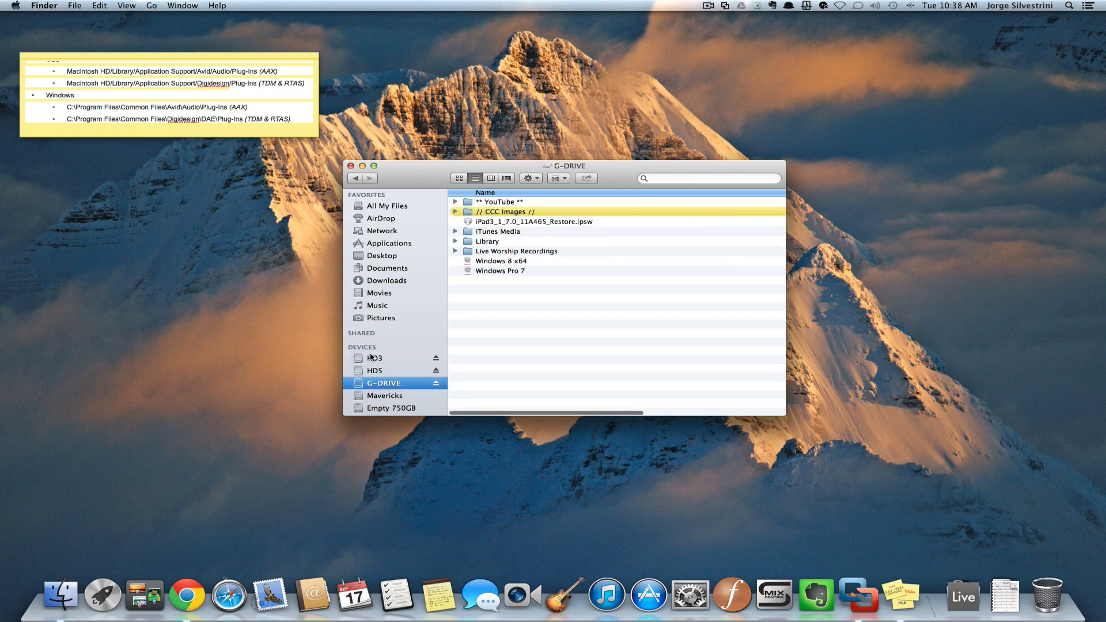
mouse_move(368, 349)
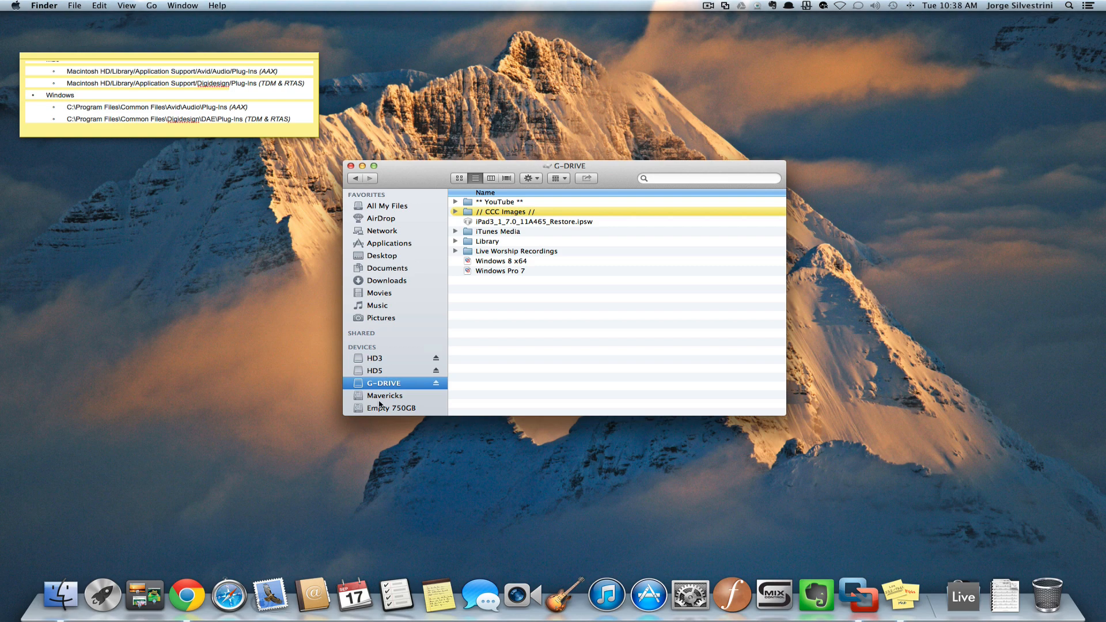
mouse_move(375, 359)
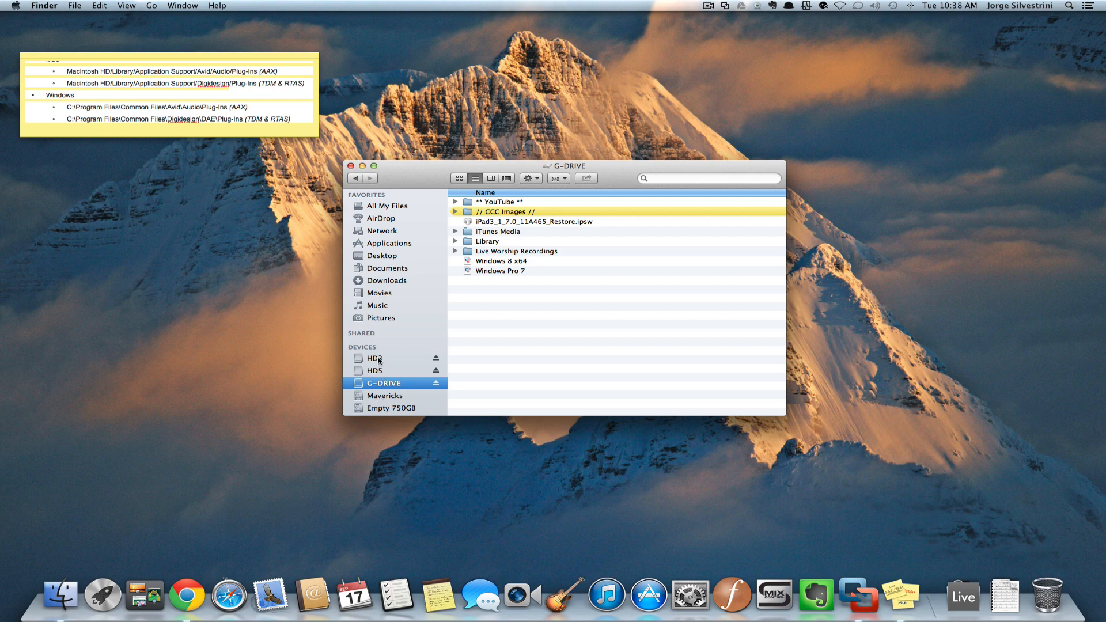
- Use Open Enclosing Folder on HD3 to show all drives, and reposition that window
right_click(374, 358)
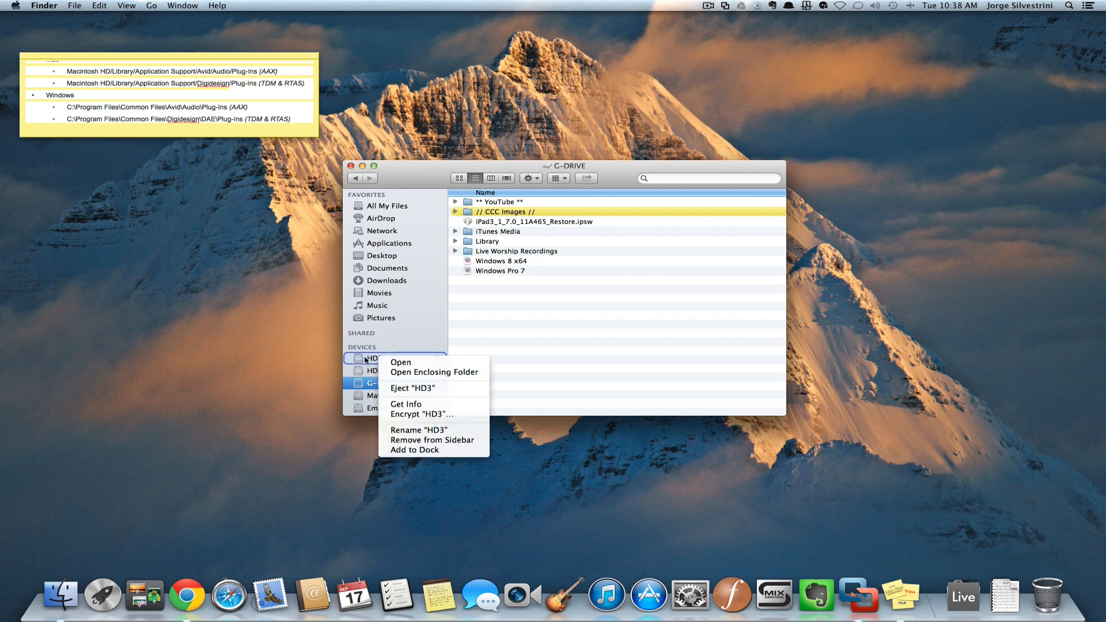
mouse_move(403, 375)
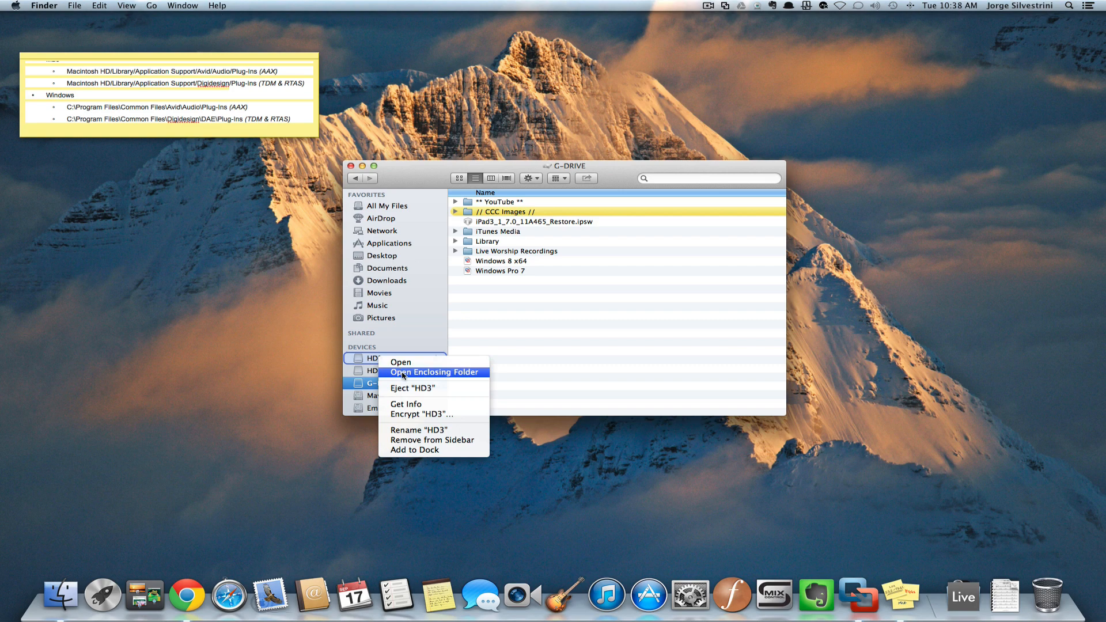
left_click(434, 372)
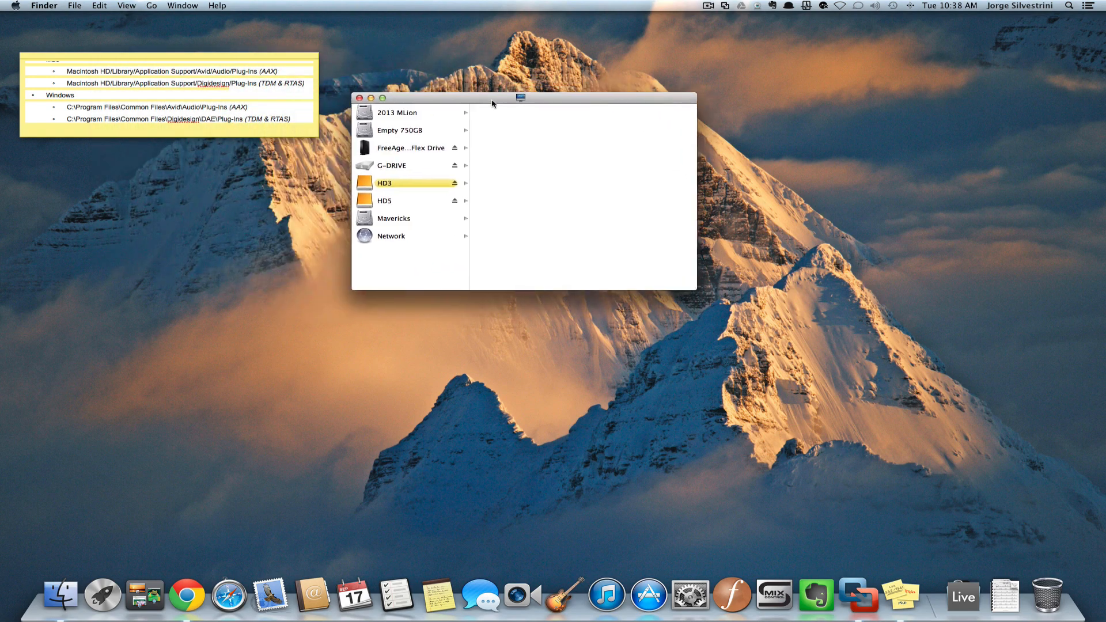
left_click_drag(520, 98, 545, 91)
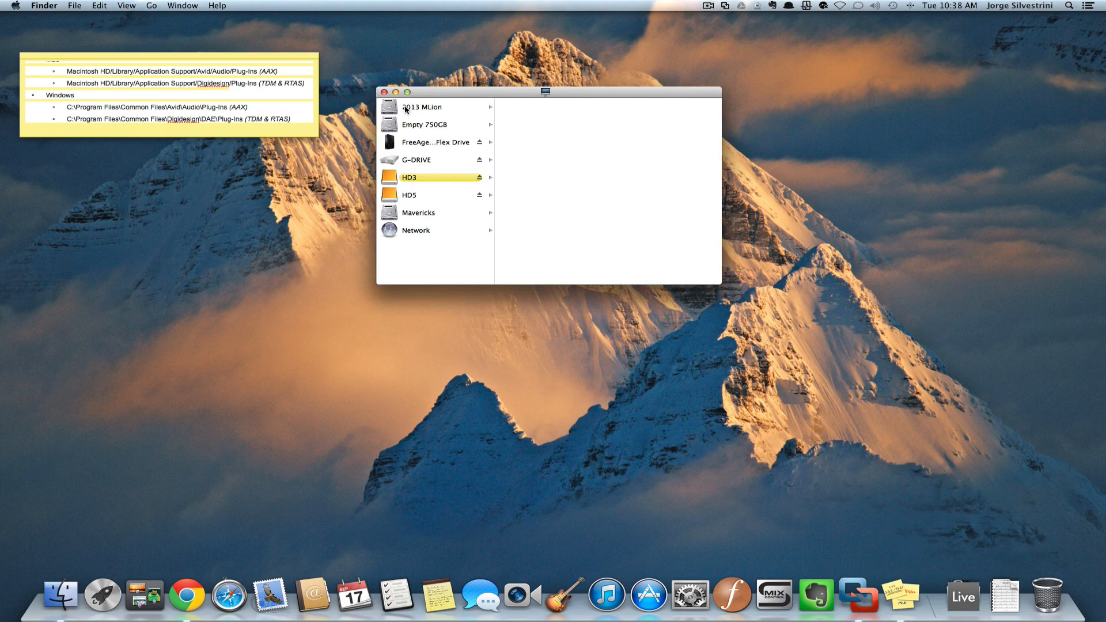
mouse_move(387, 114)
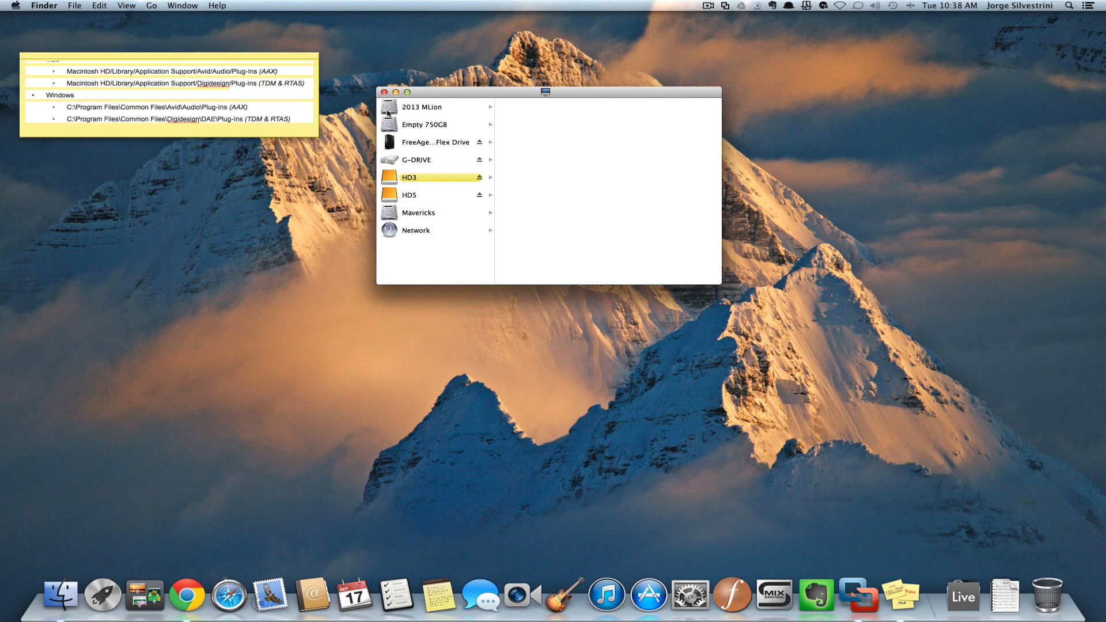
mouse_move(409, 110)
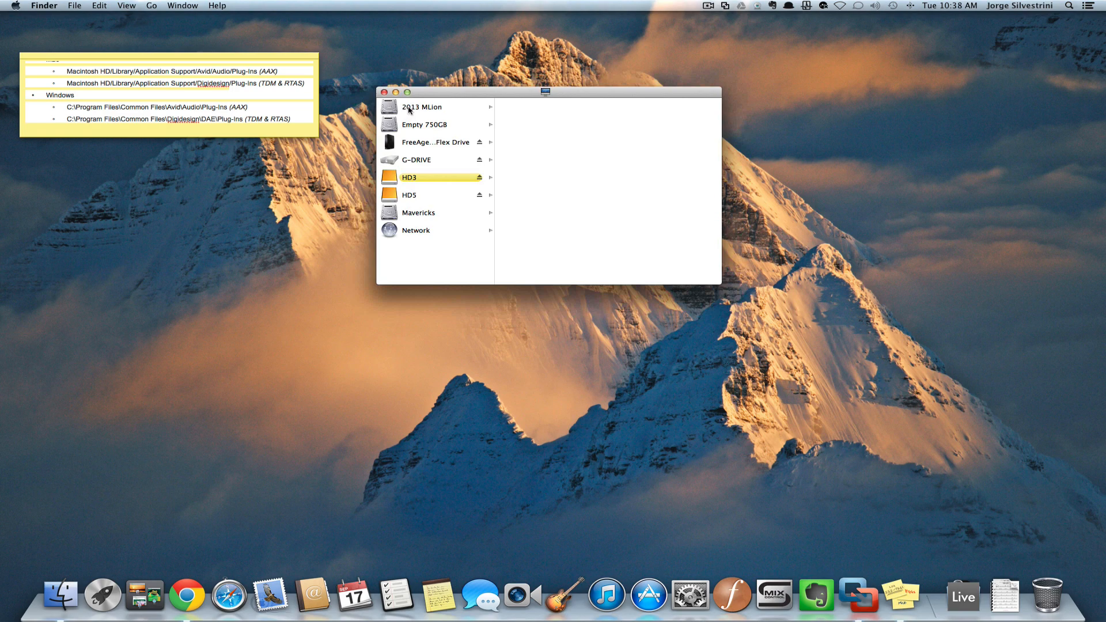
- Browse 2013 MLion > Library > Application Support > Avid > Audio > Plug-Ins in column view
left_click(422, 107)
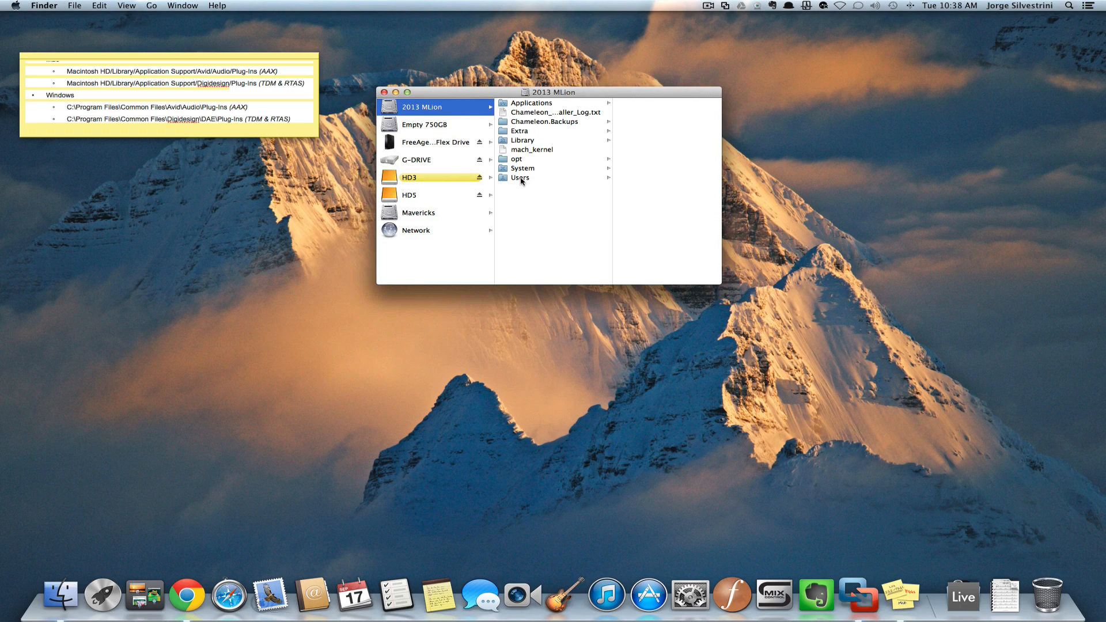
left_click(523, 140)
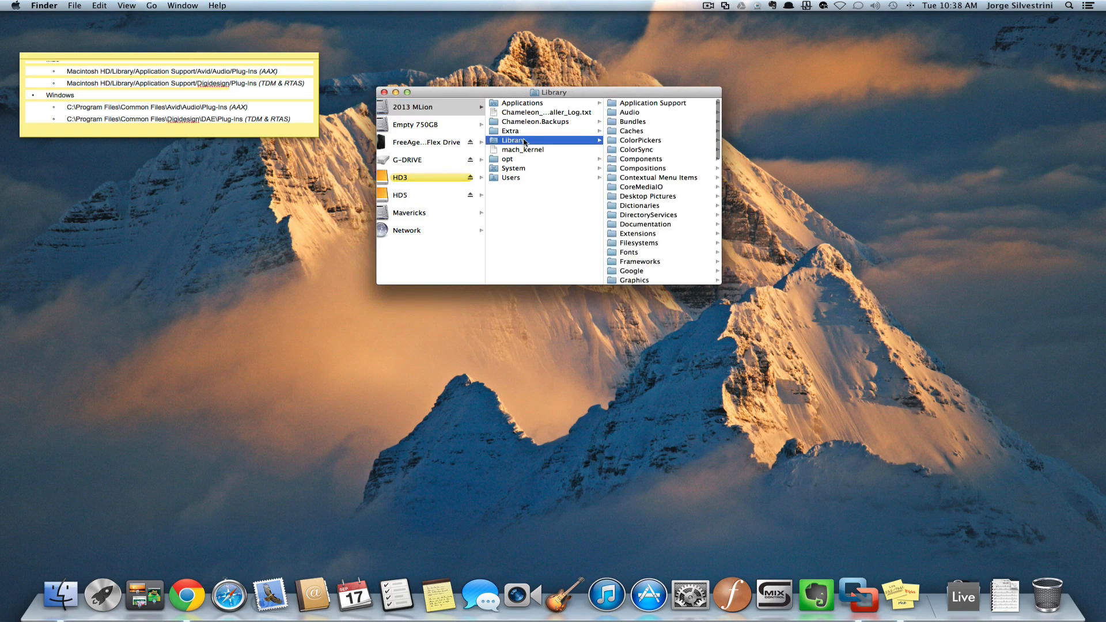
mouse_move(651, 107)
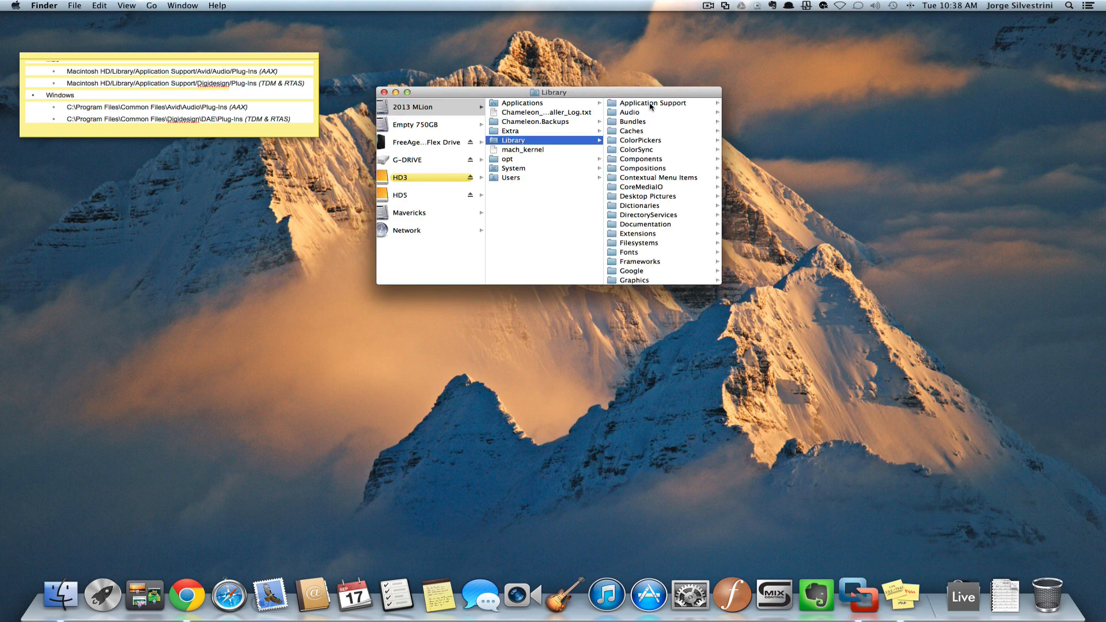
left_click(653, 103)
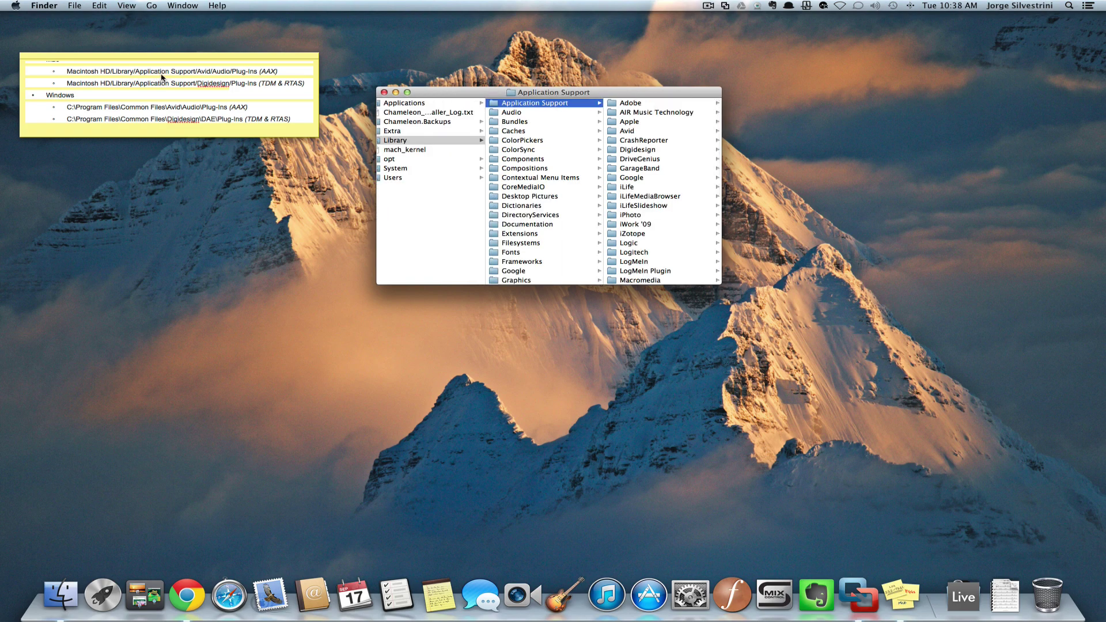
mouse_move(499, 86)
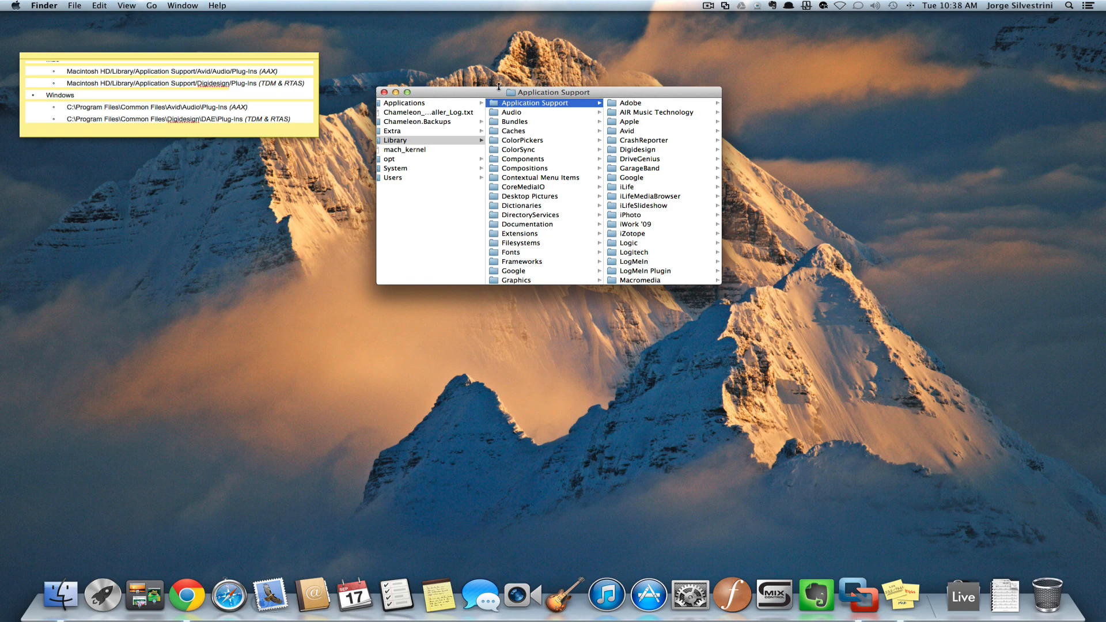
left_click(645, 130)
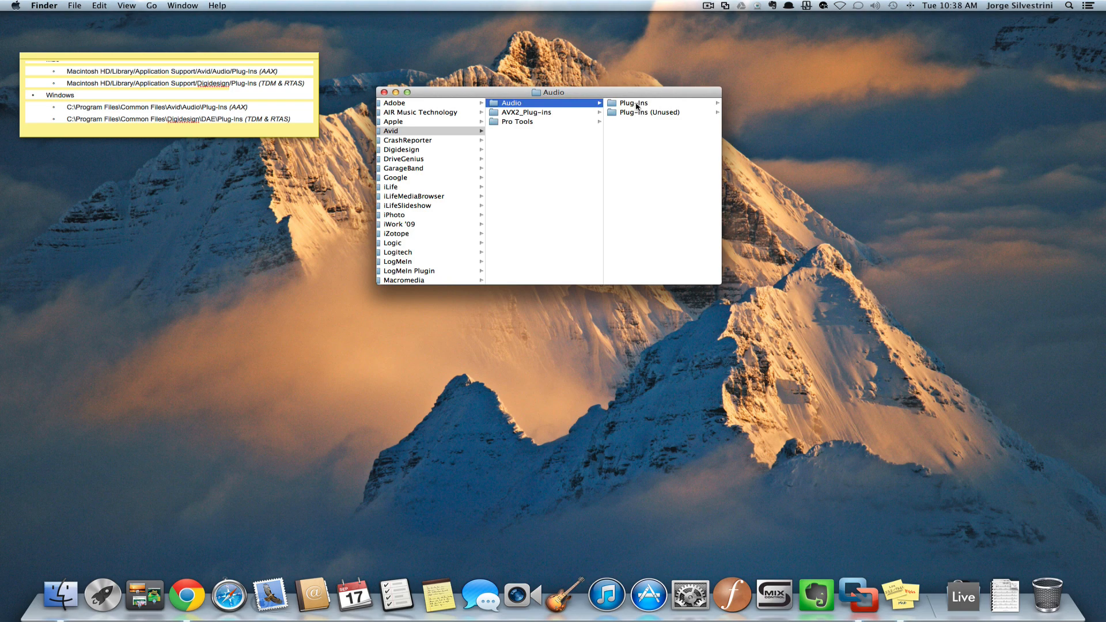
left_click(632, 102)
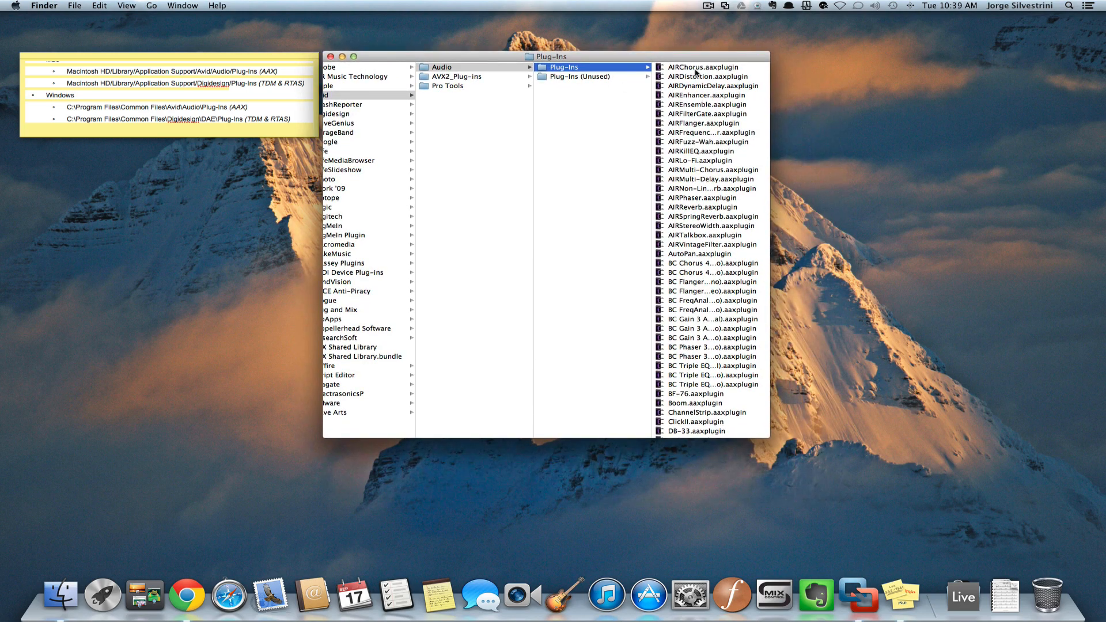
- Preview AIRChorus and AIREnsemble, then select FinalPlug 5.aaxplugin
left_click(705, 67)
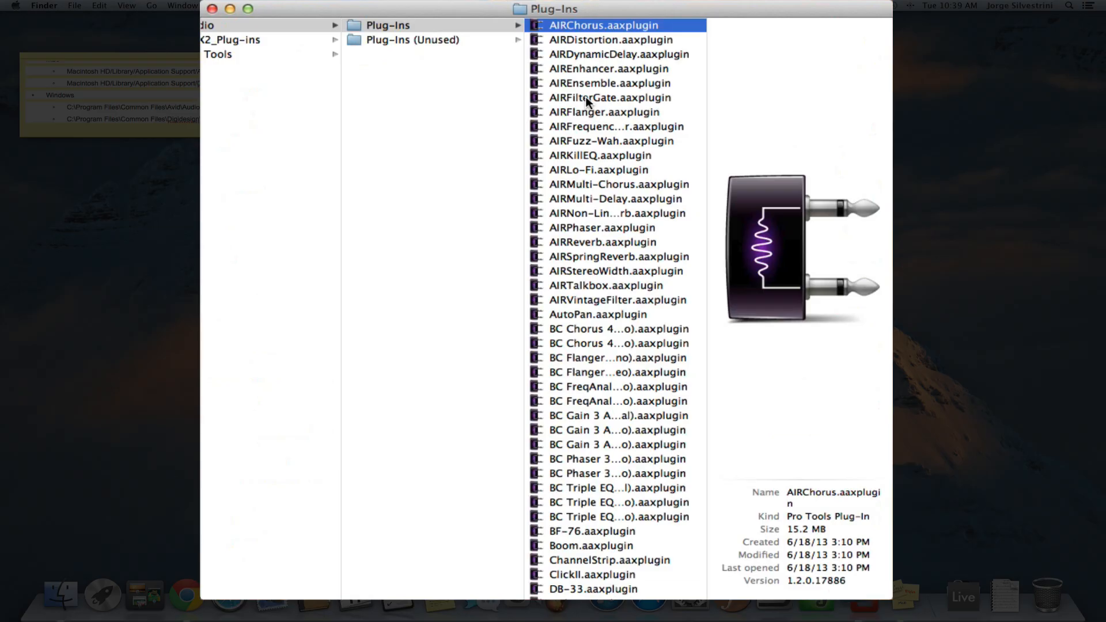
mouse_move(630, 53)
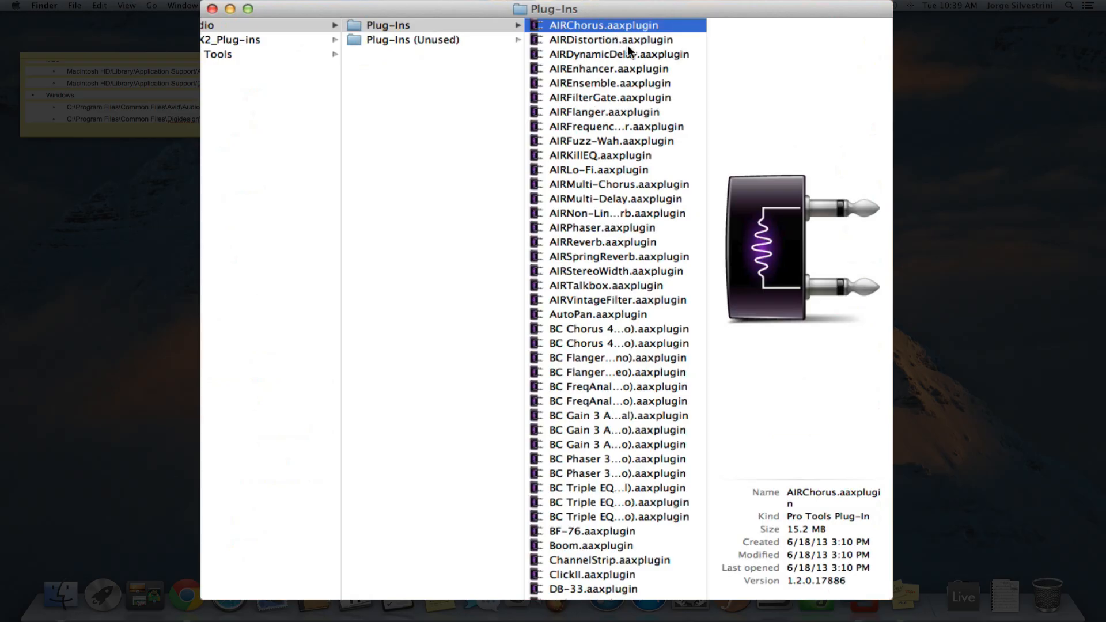
mouse_move(627, 148)
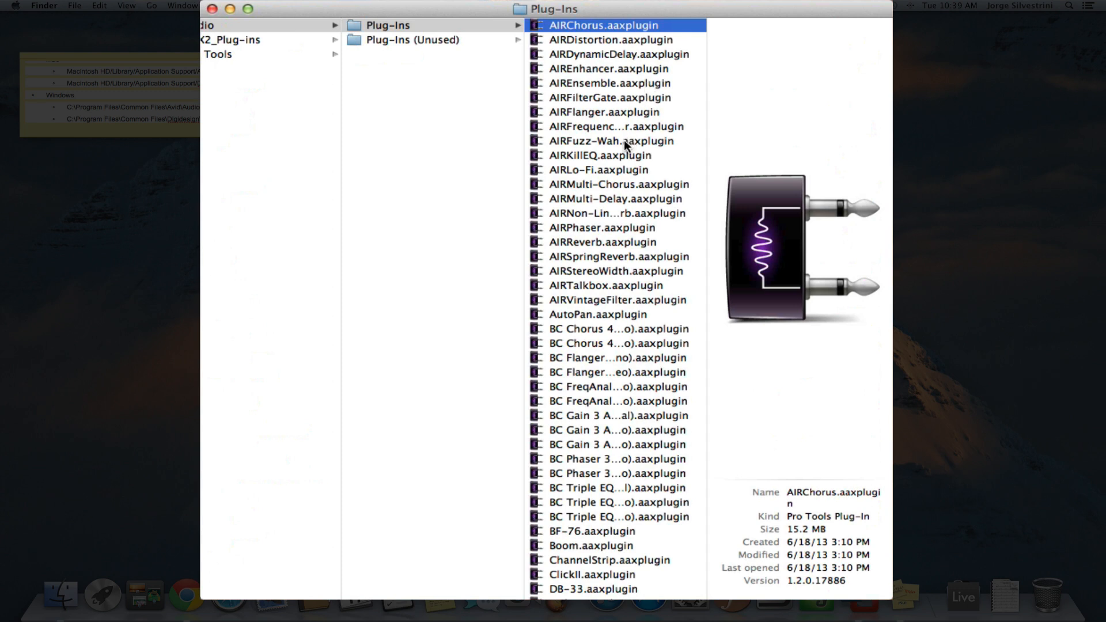
mouse_move(595, 174)
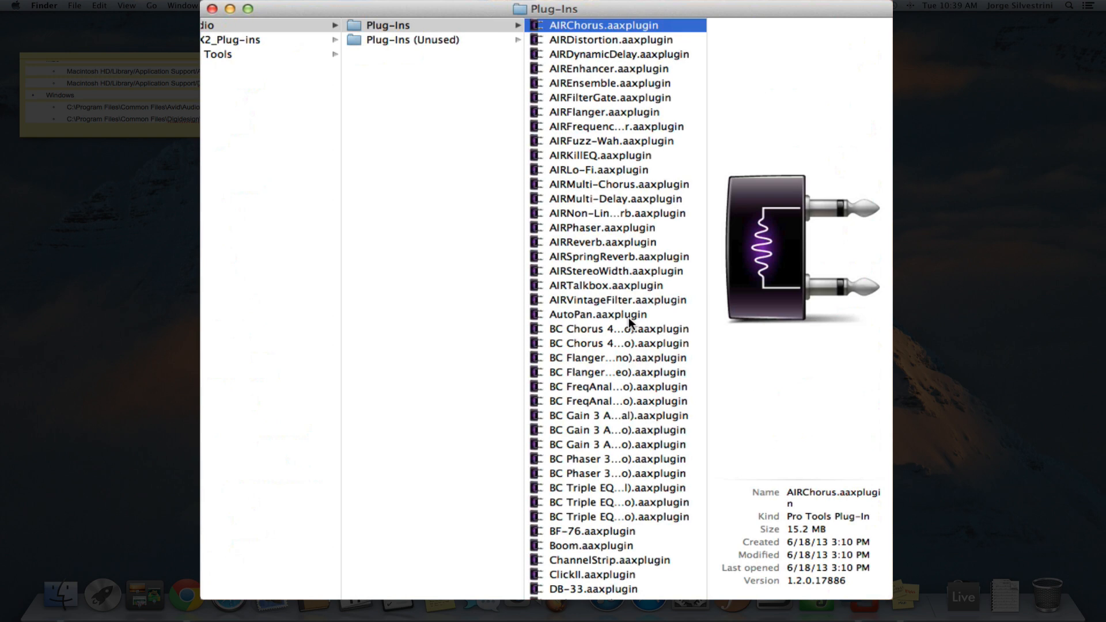
left_click(606, 83)
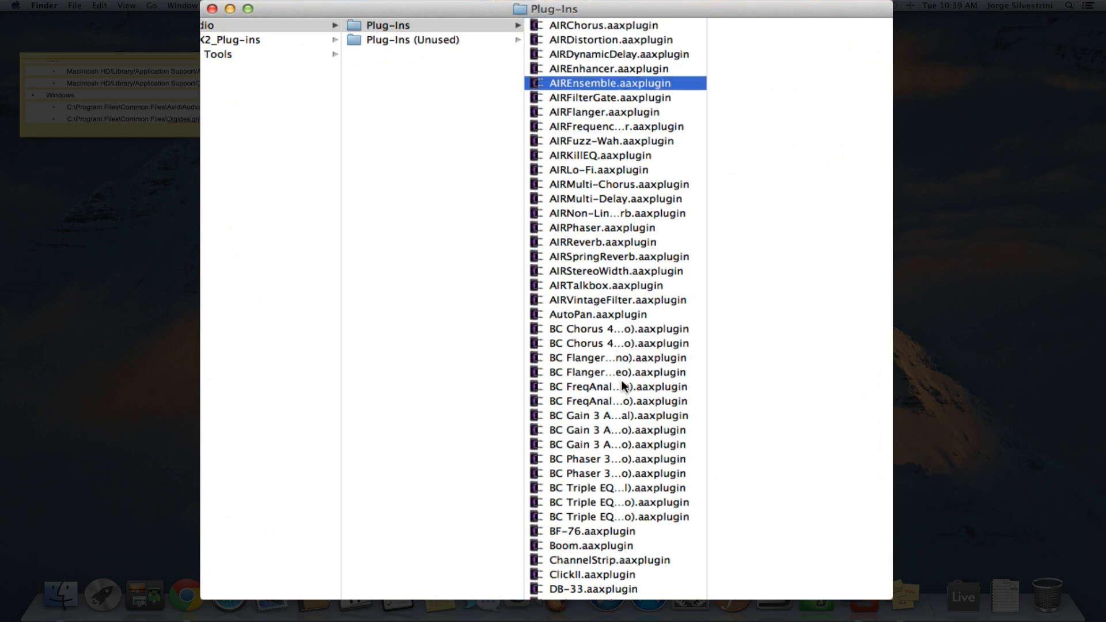
left_click(614, 357)
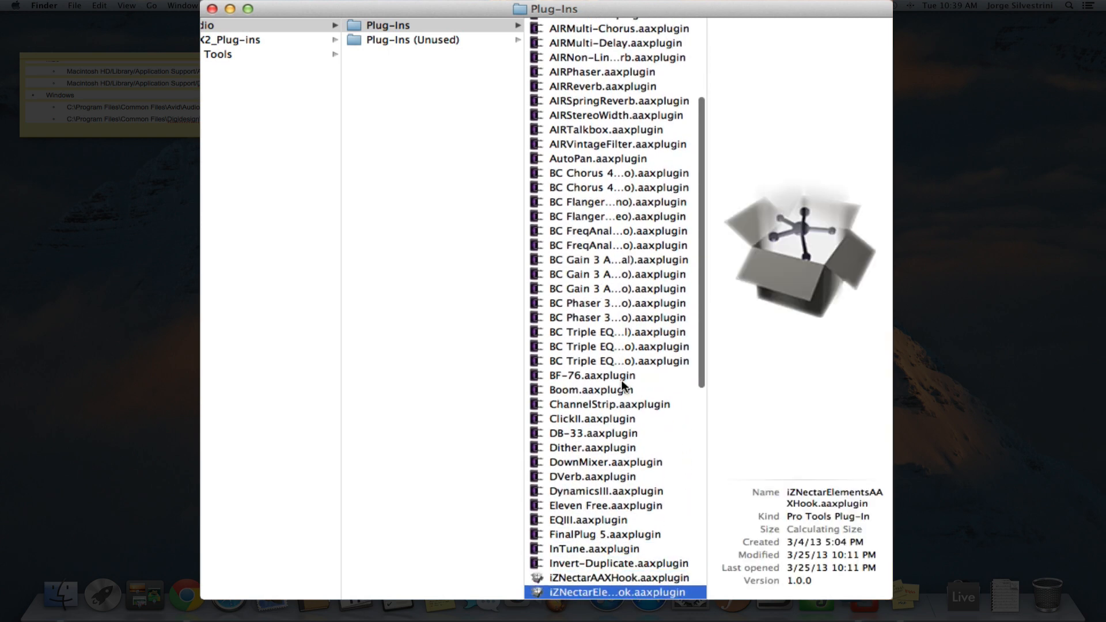
left_click(602, 534)
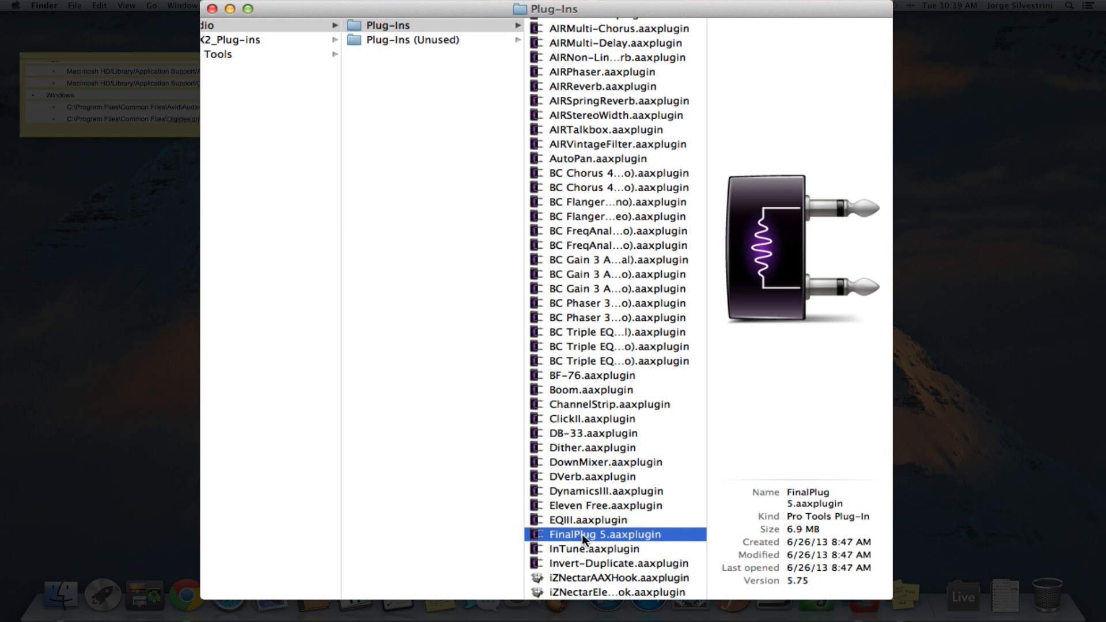
mouse_move(552, 539)
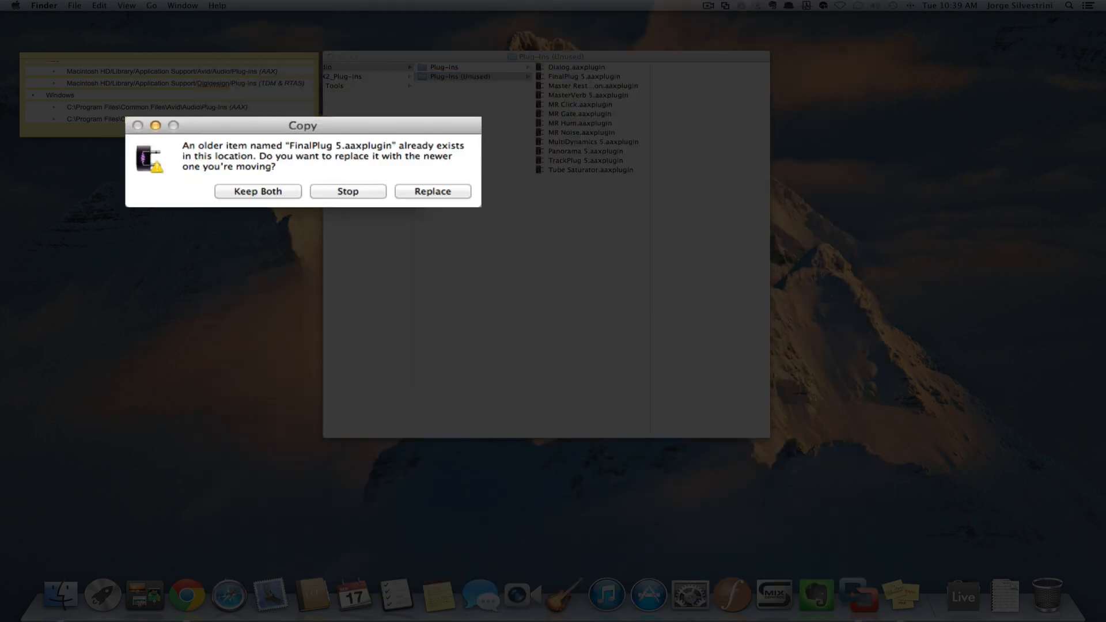
- Replace older FinalPlug 5 and TrackPlug 5 copies in Plug-Ins (Unused), then select Panorama 5
left_click(433, 191)
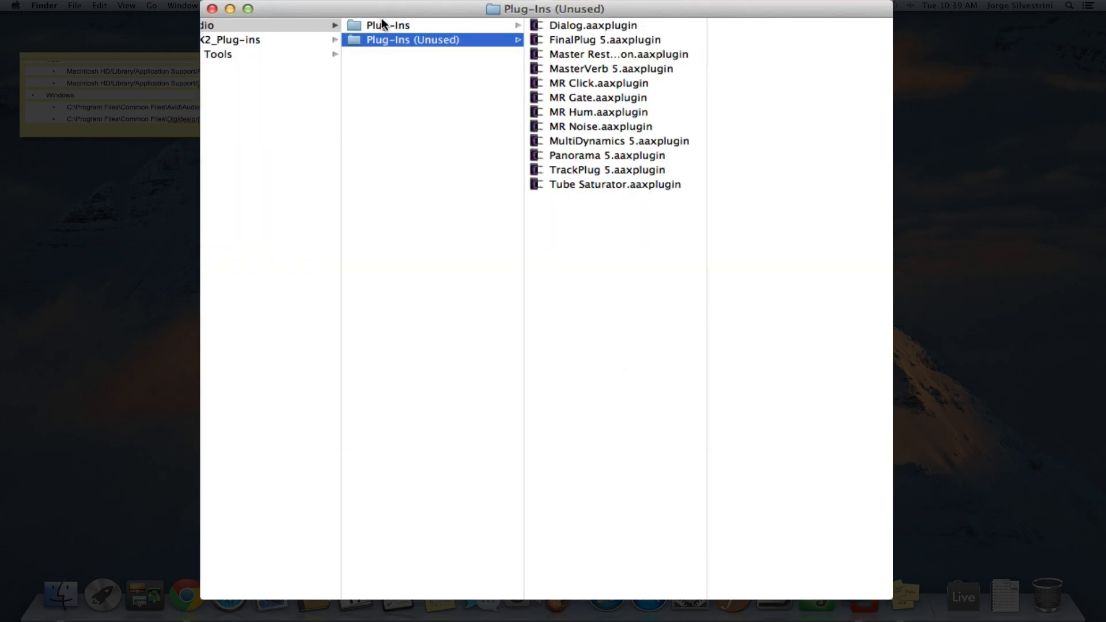
left_click(387, 24)
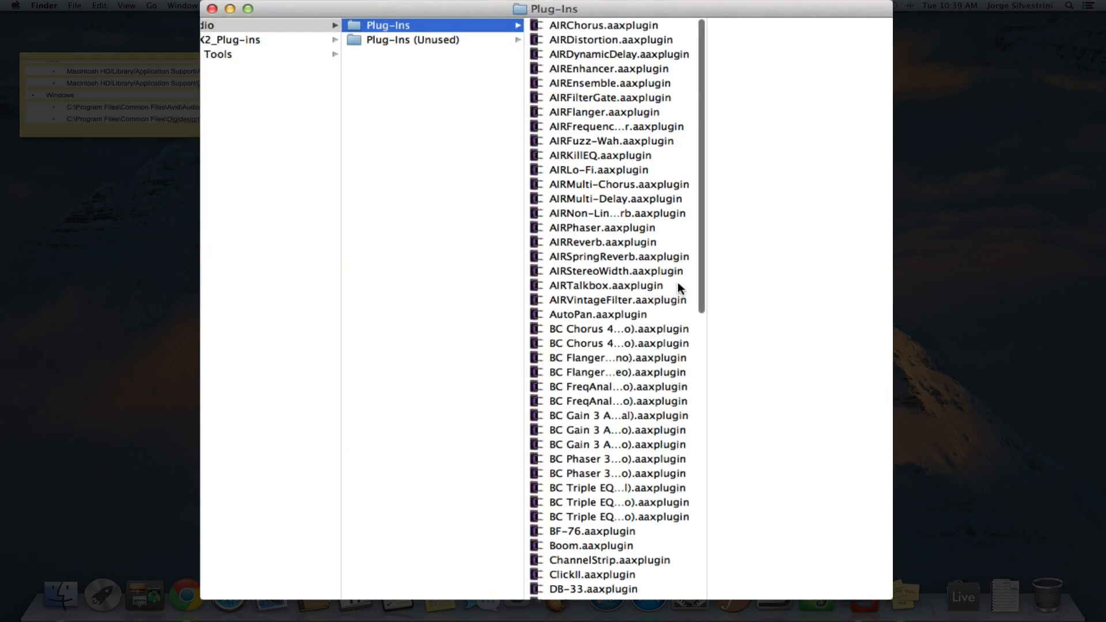
scroll("down", 3)
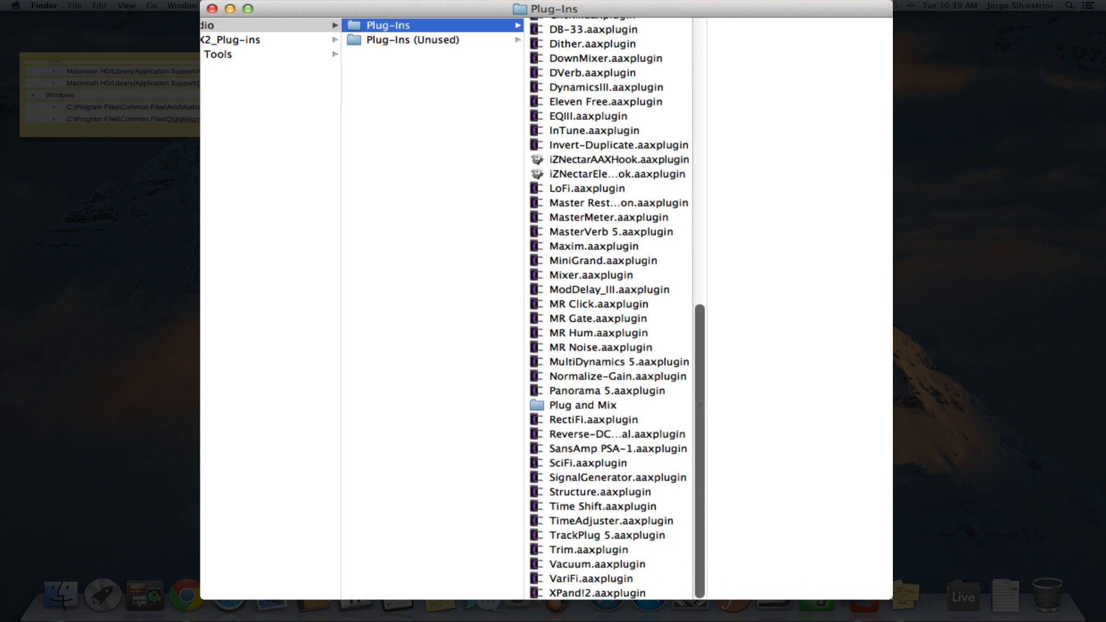
mouse_move(582, 561)
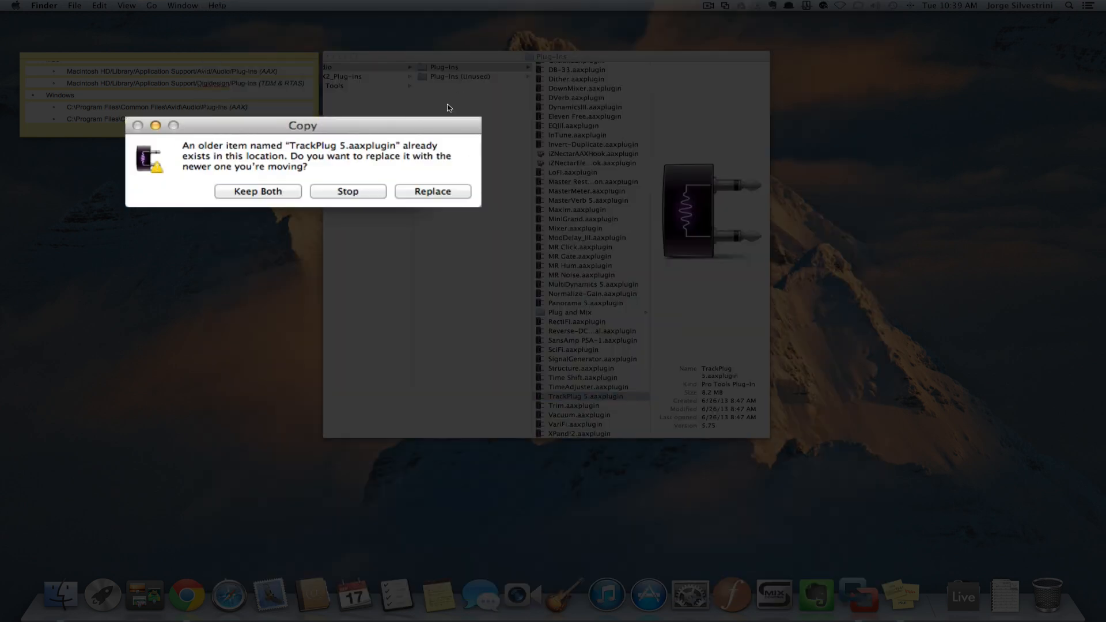
left_click(432, 191)
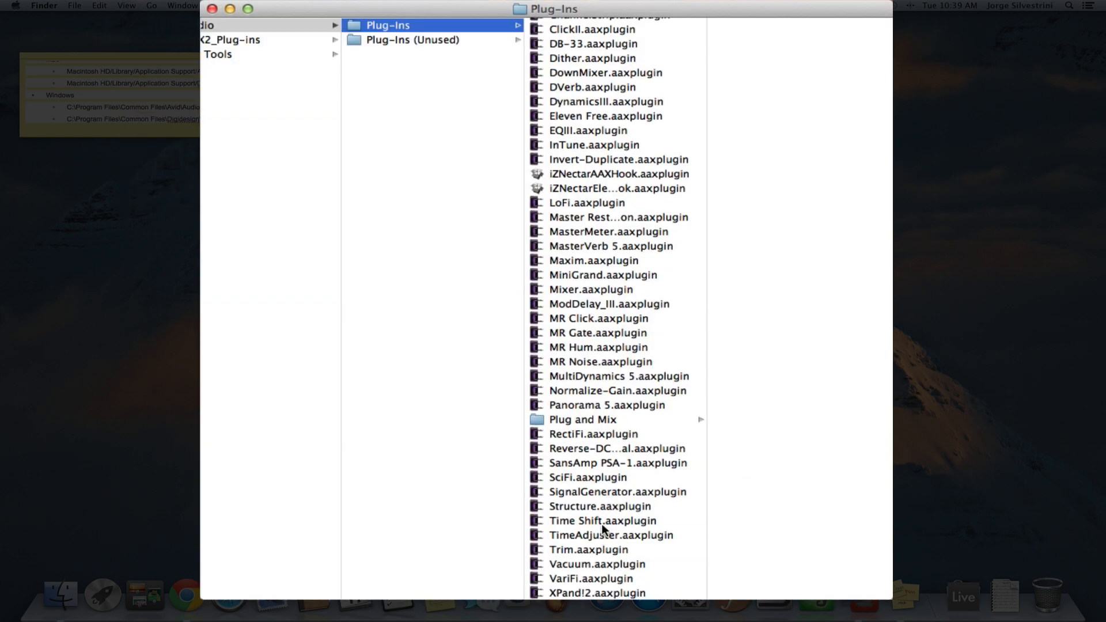
mouse_move(596, 456)
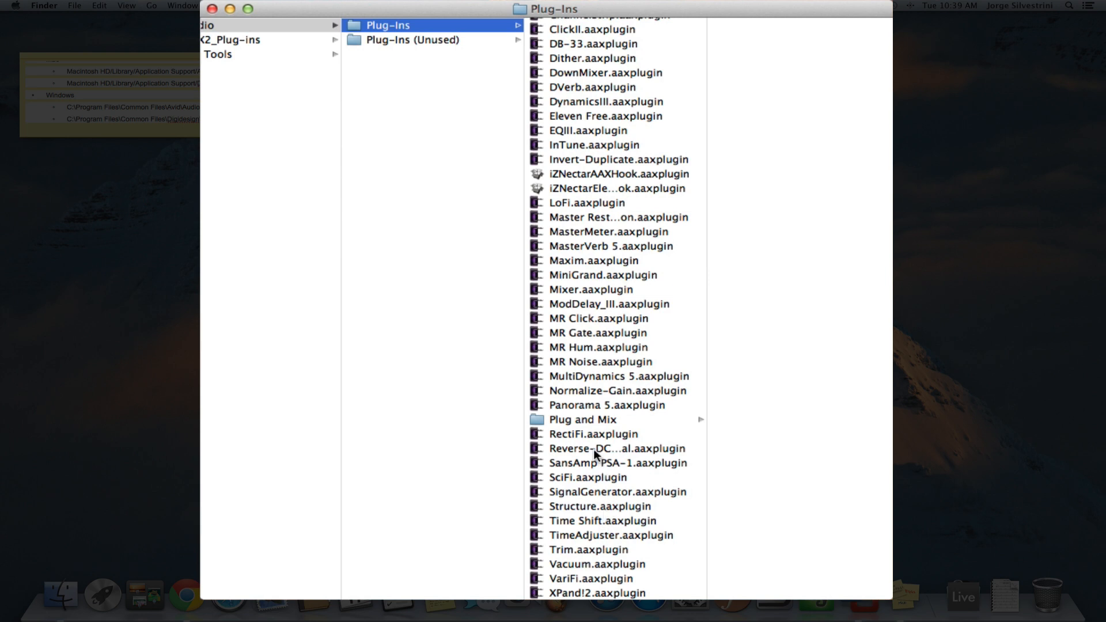
left_click(602, 405)
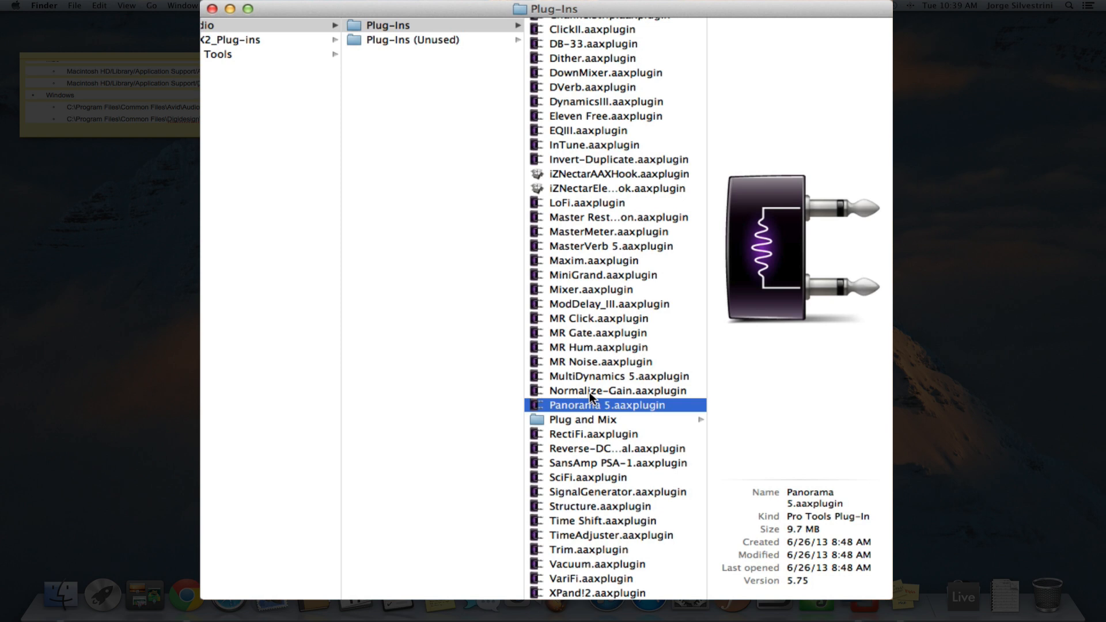
- Add MultiDynamics 5 and Master Restoration to the selection, replacing Master Restoration, MR Click and MR Noise copies
left_click(603, 376)
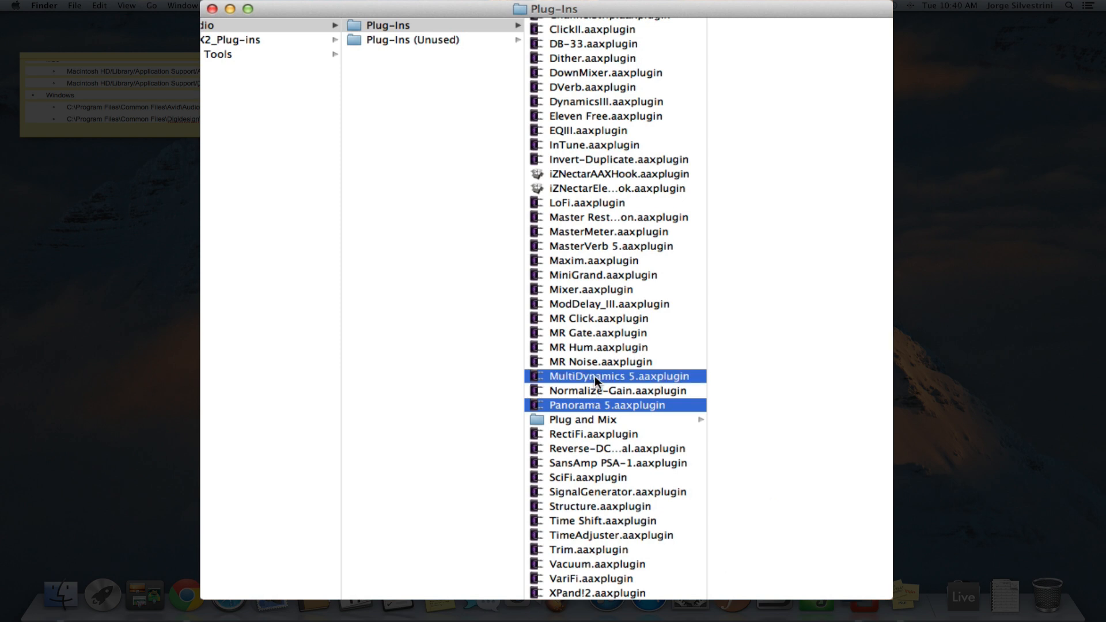
mouse_move(597, 369)
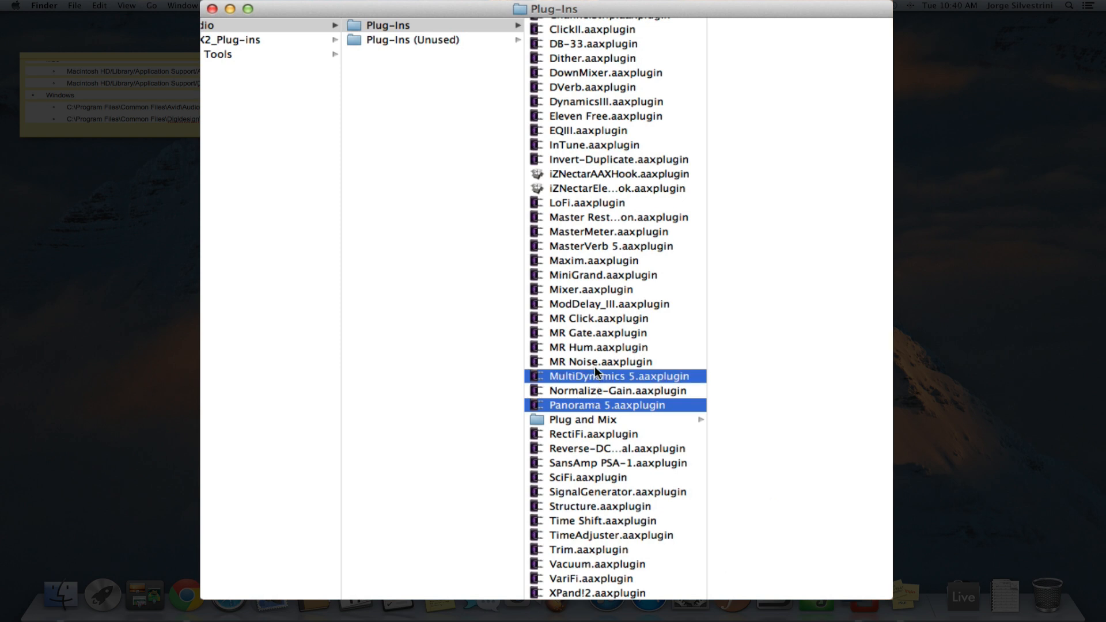
mouse_move(581, 366)
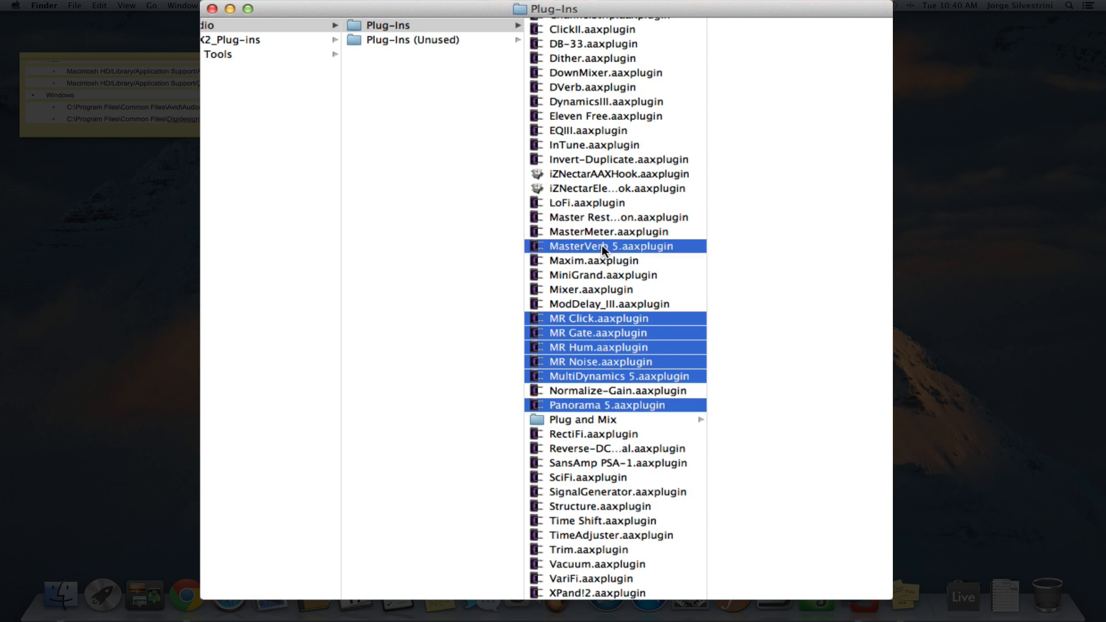
left_click(608, 217)
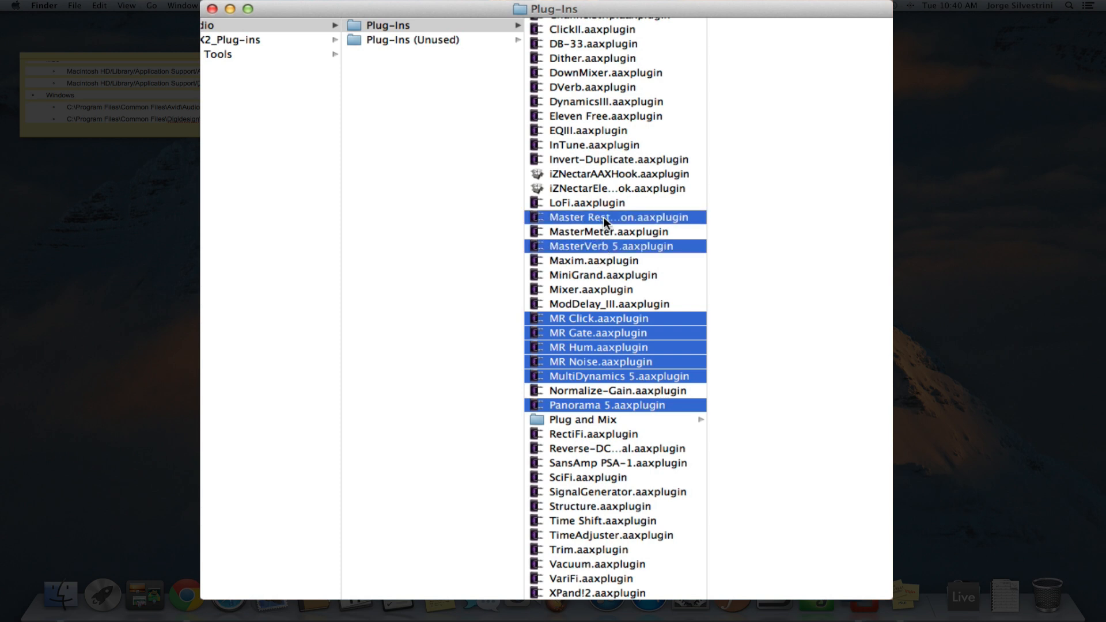
mouse_move(615, 190)
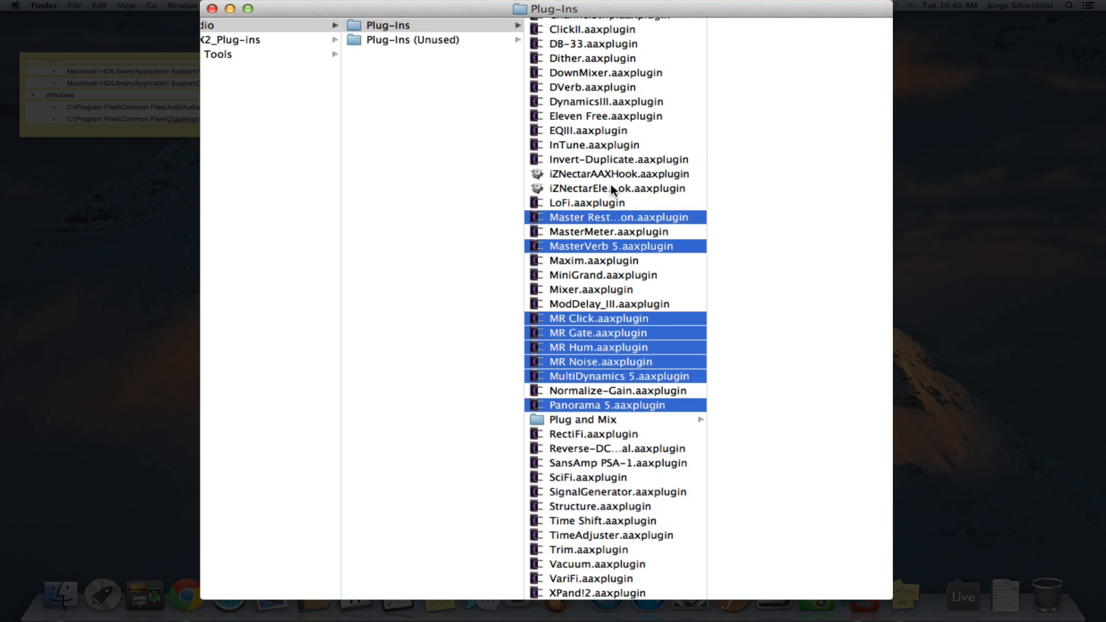
mouse_move(620, 123)
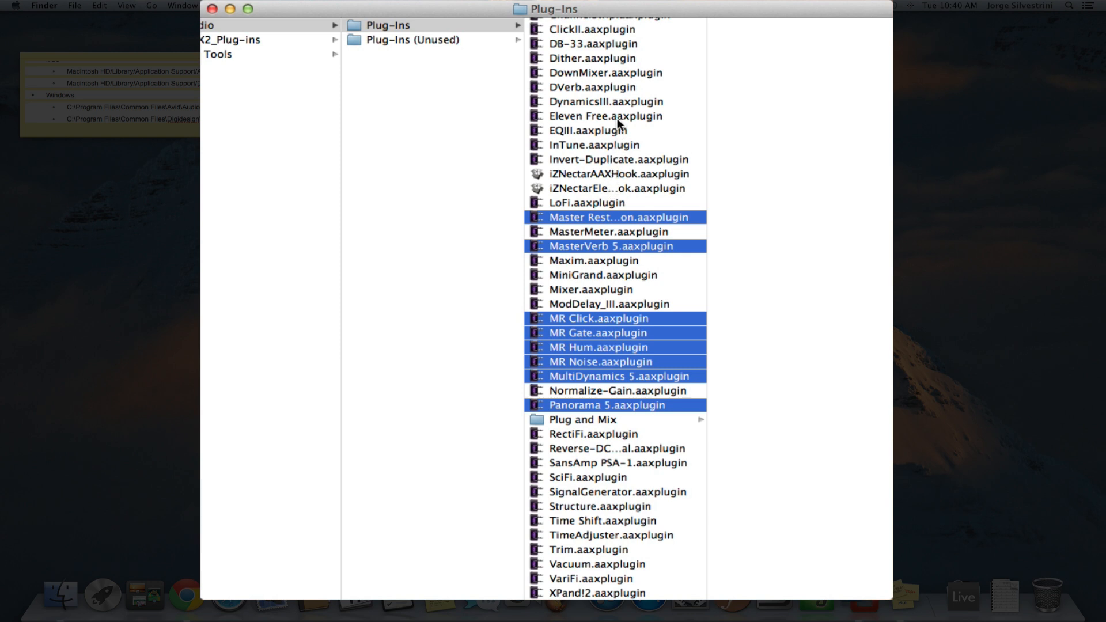
mouse_move(619, 110)
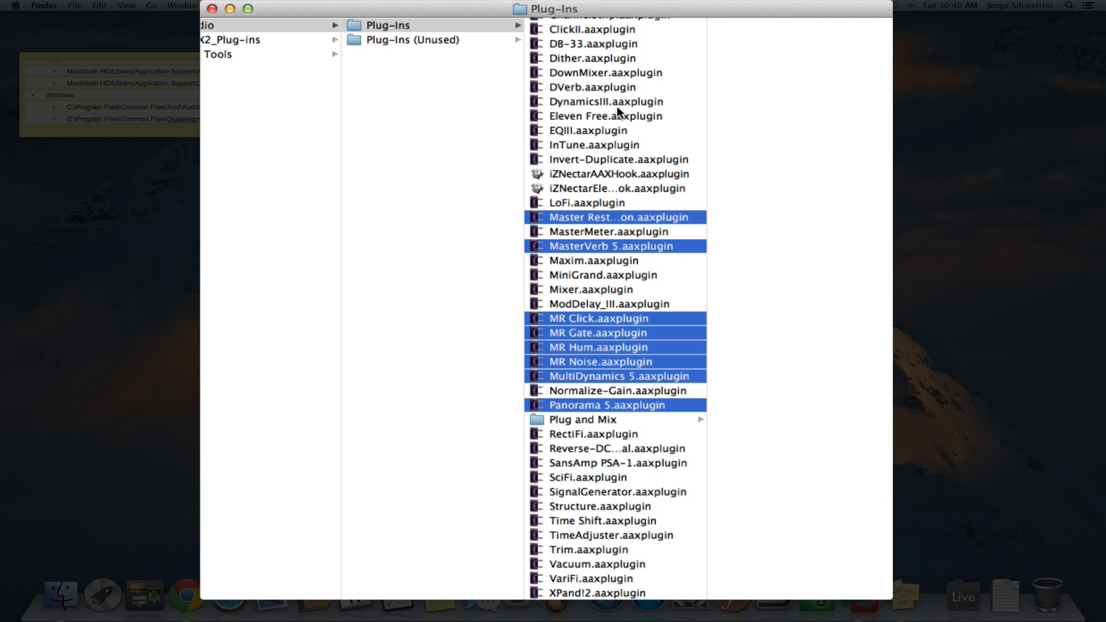
mouse_move(557, 205)
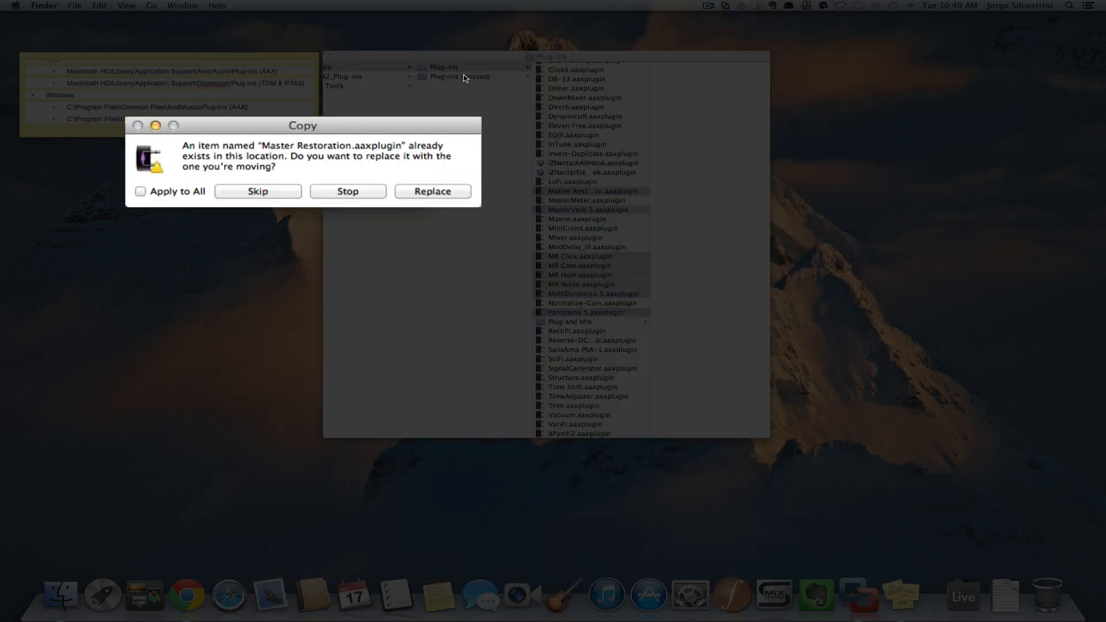
left_click(432, 191)
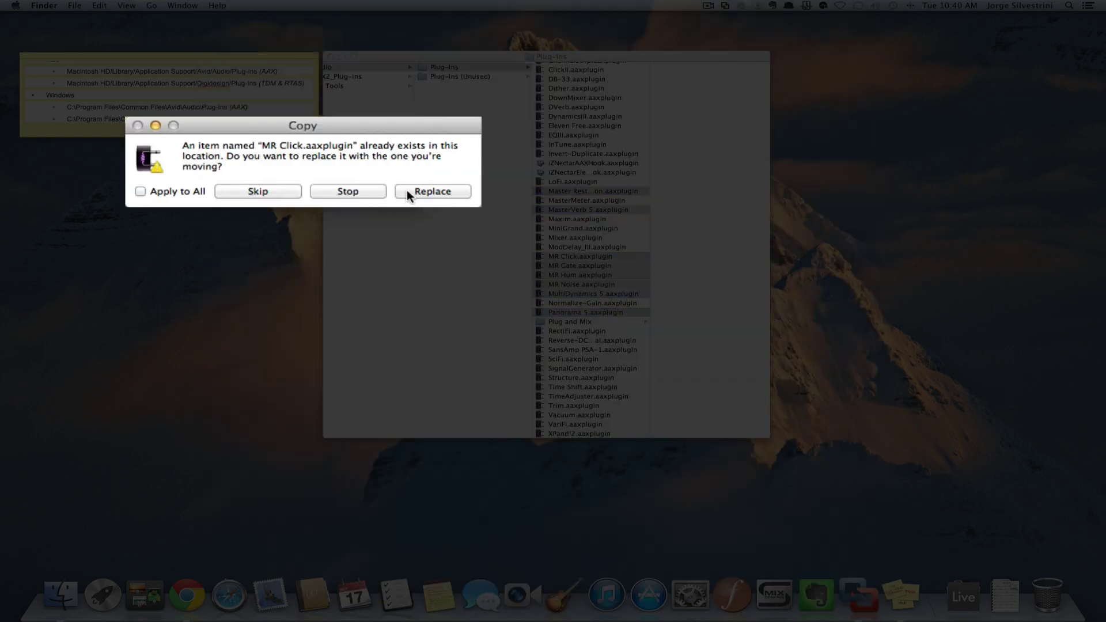
left_click(433, 190)
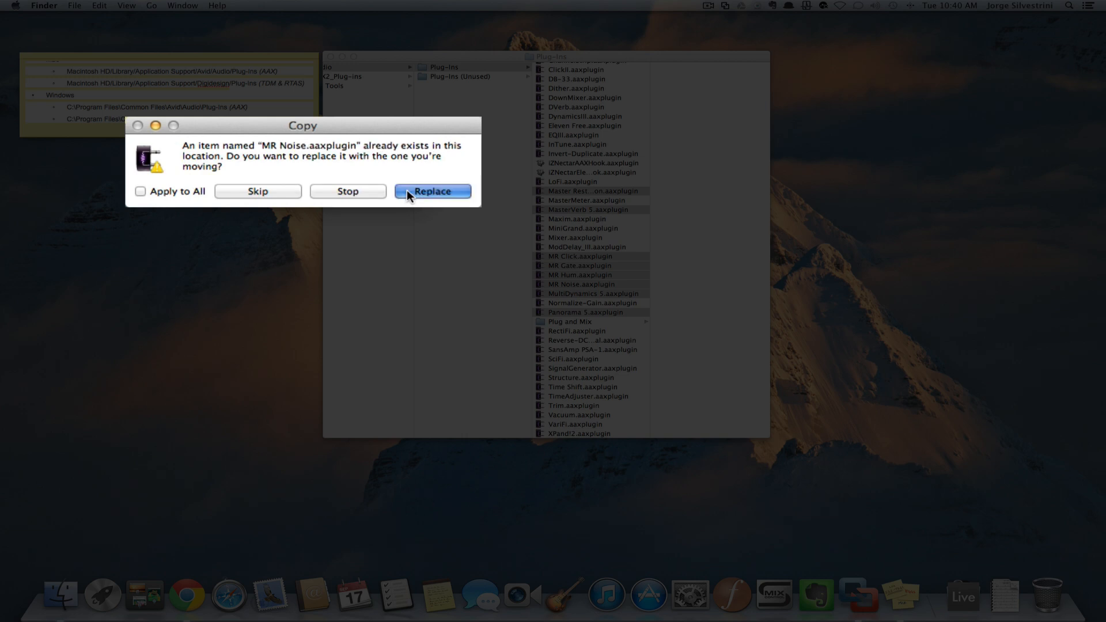
left_click(433, 191)
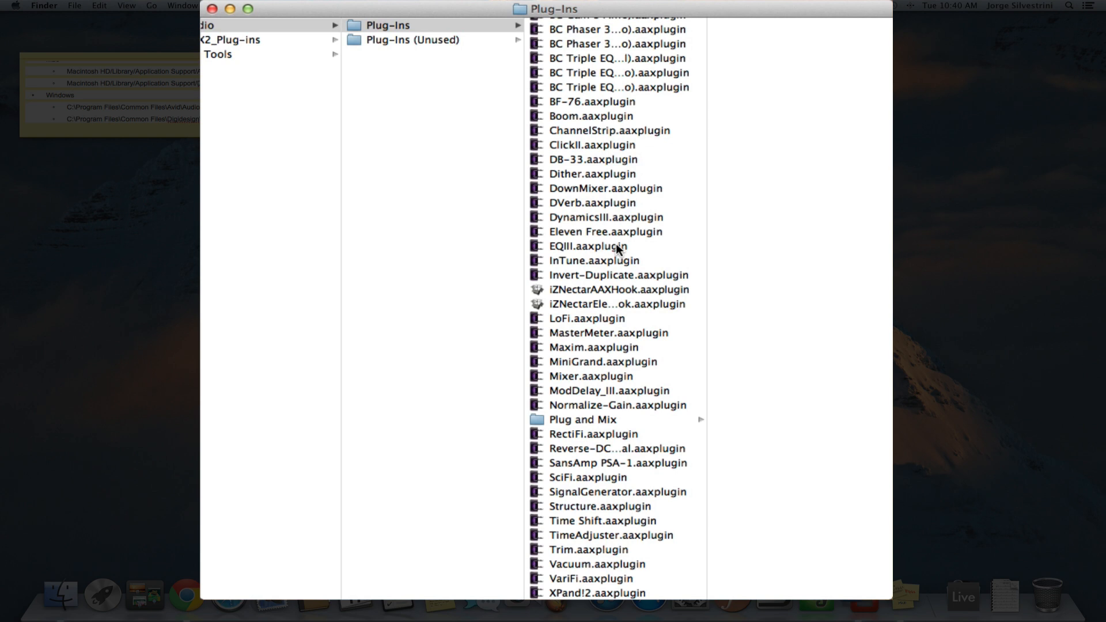
mouse_move(647, 396)
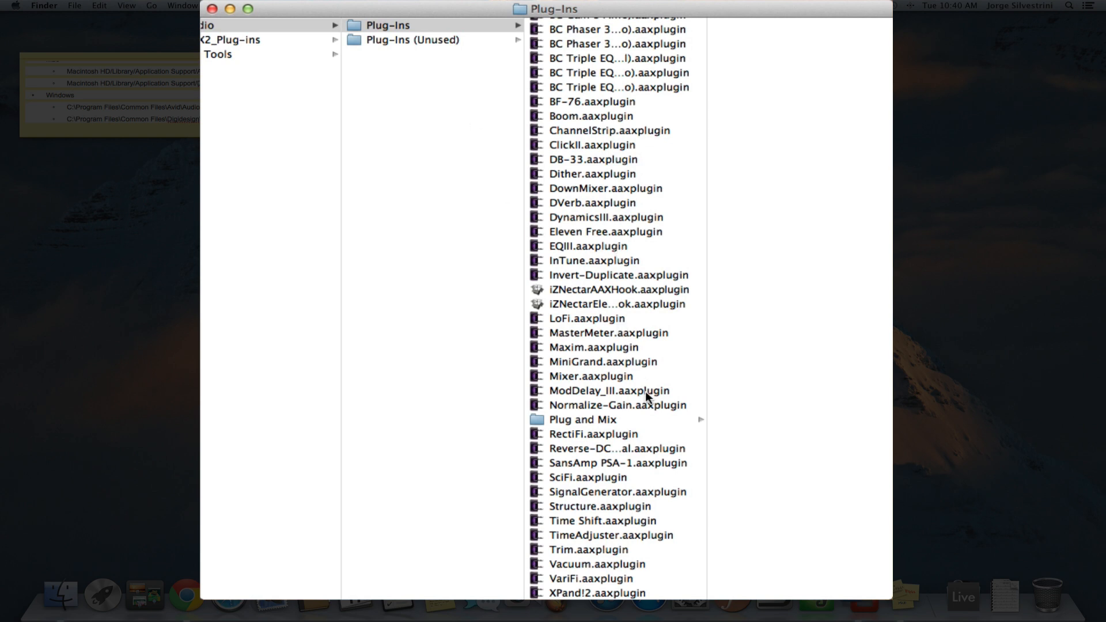
mouse_move(594, 550)
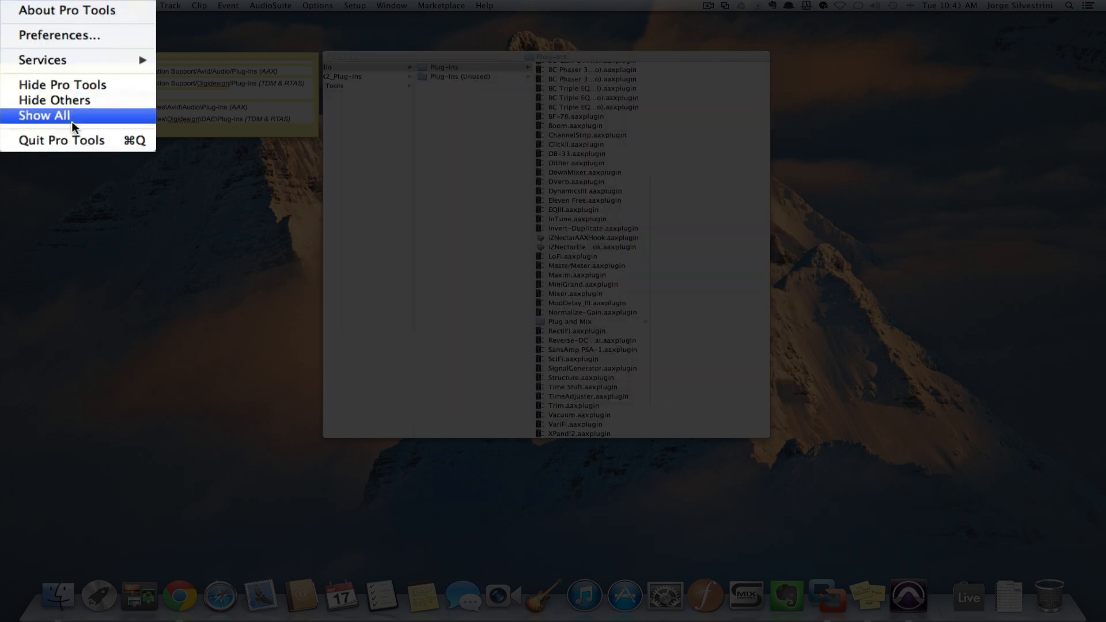
- Choose Show All to bring the hidden Finder windows back
left_click(44, 115)
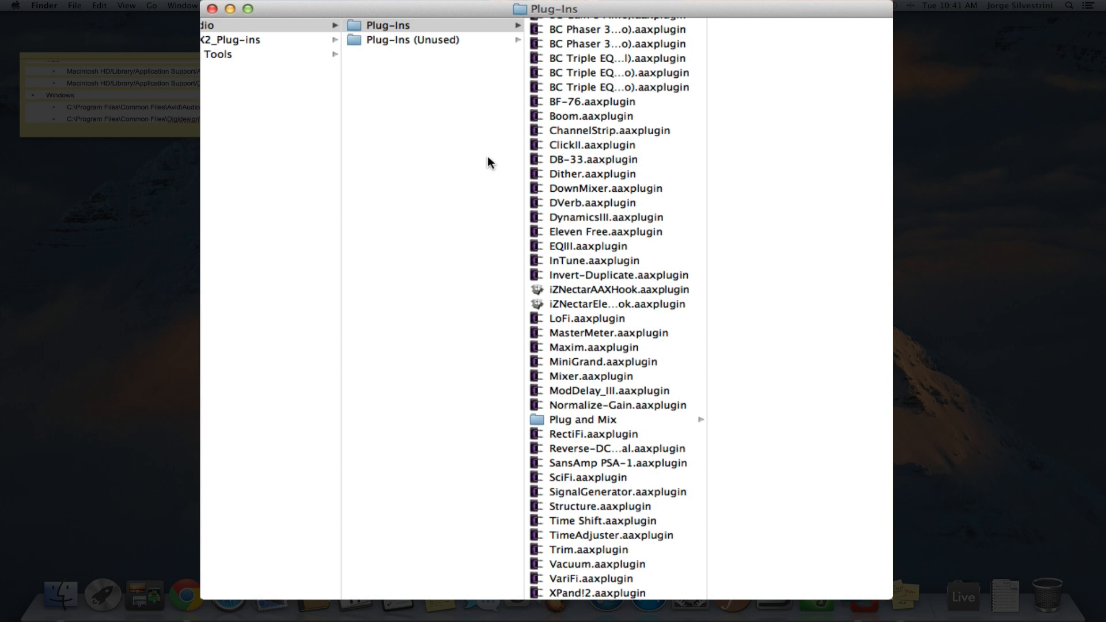
mouse_move(523, 68)
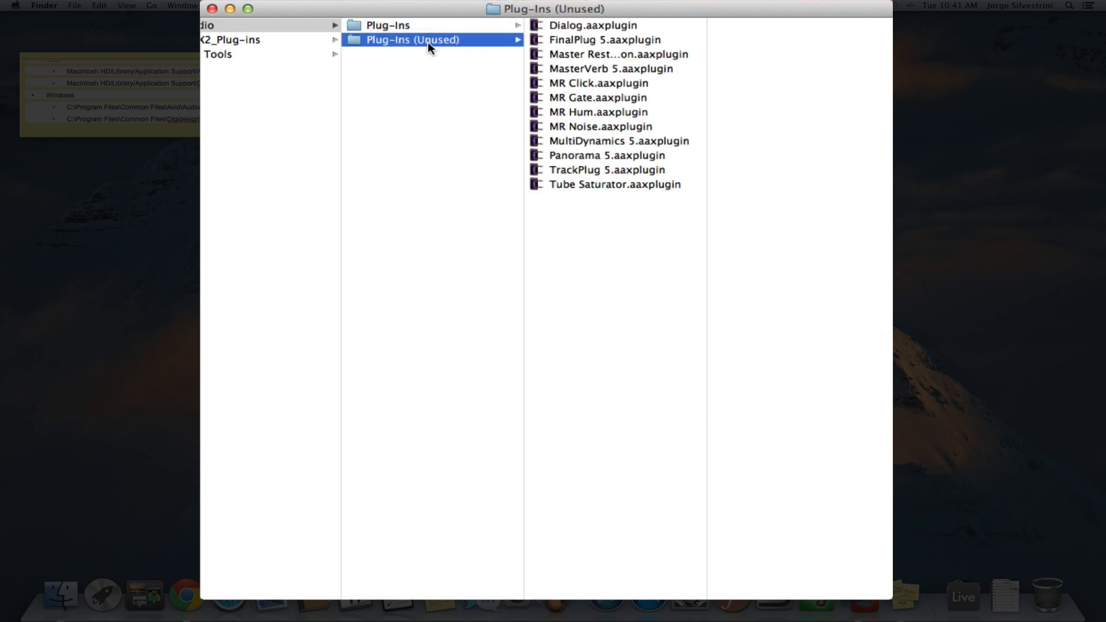
mouse_move(596, 27)
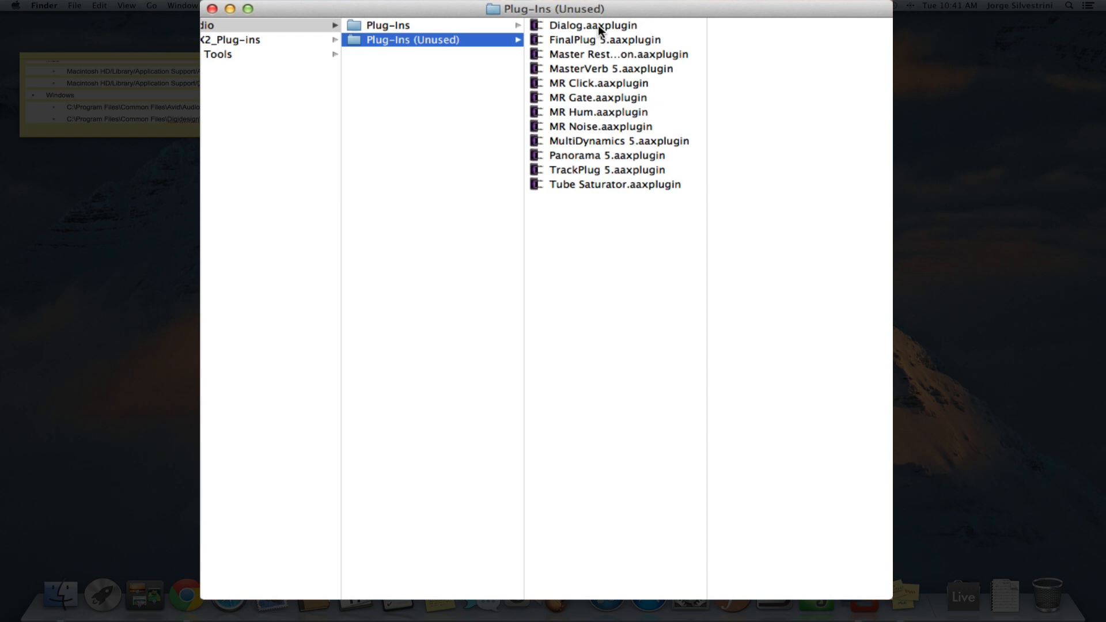
mouse_move(588, 174)
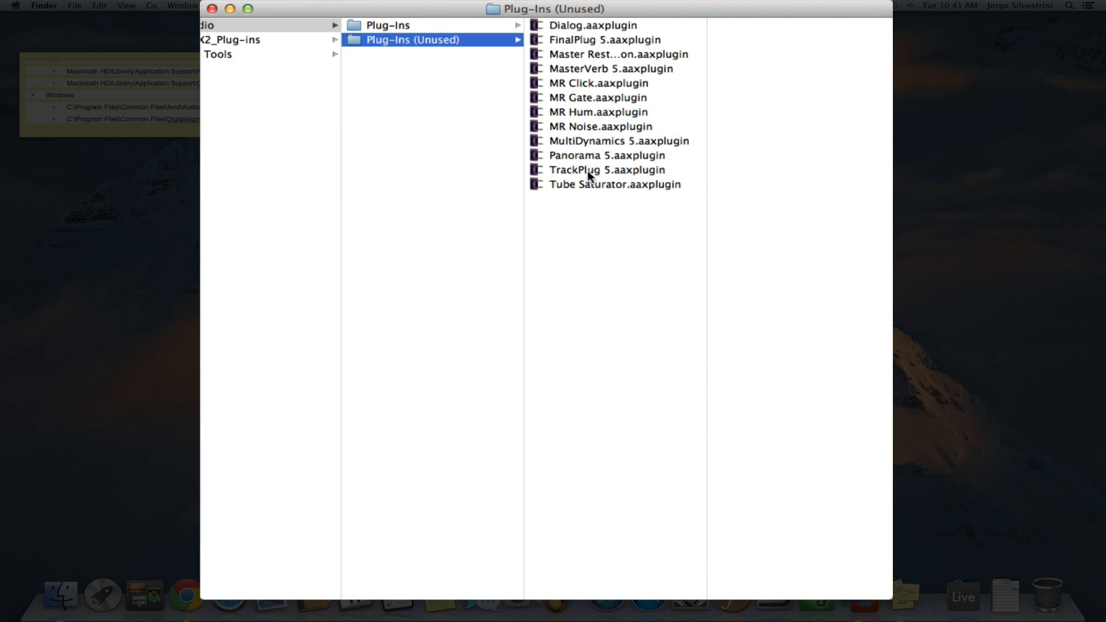
mouse_move(566, 30)
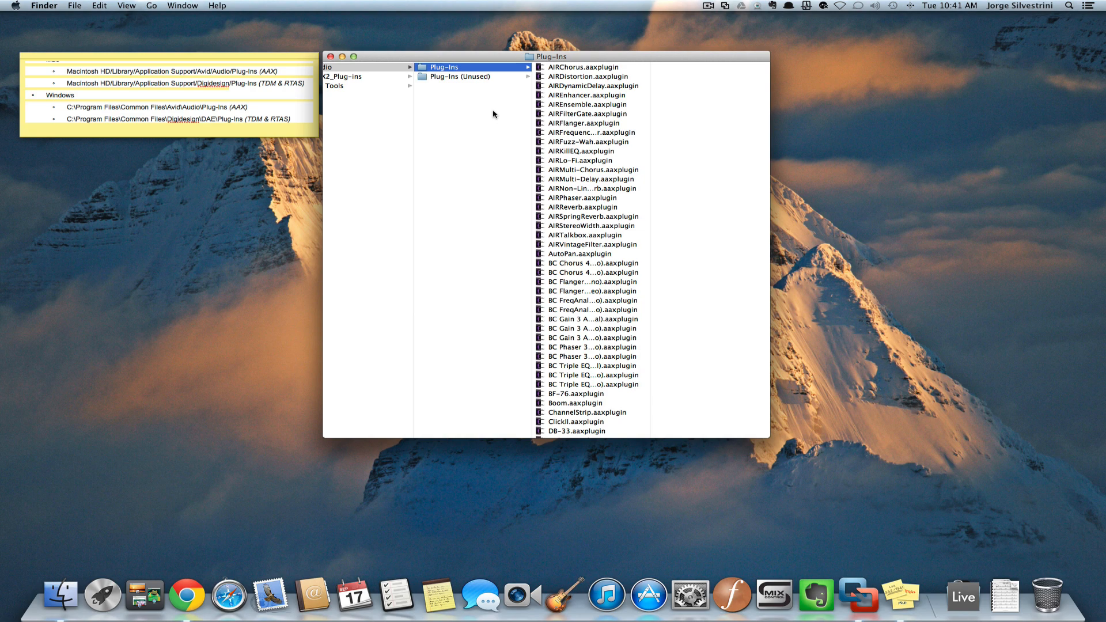
mouse_move(341, 103)
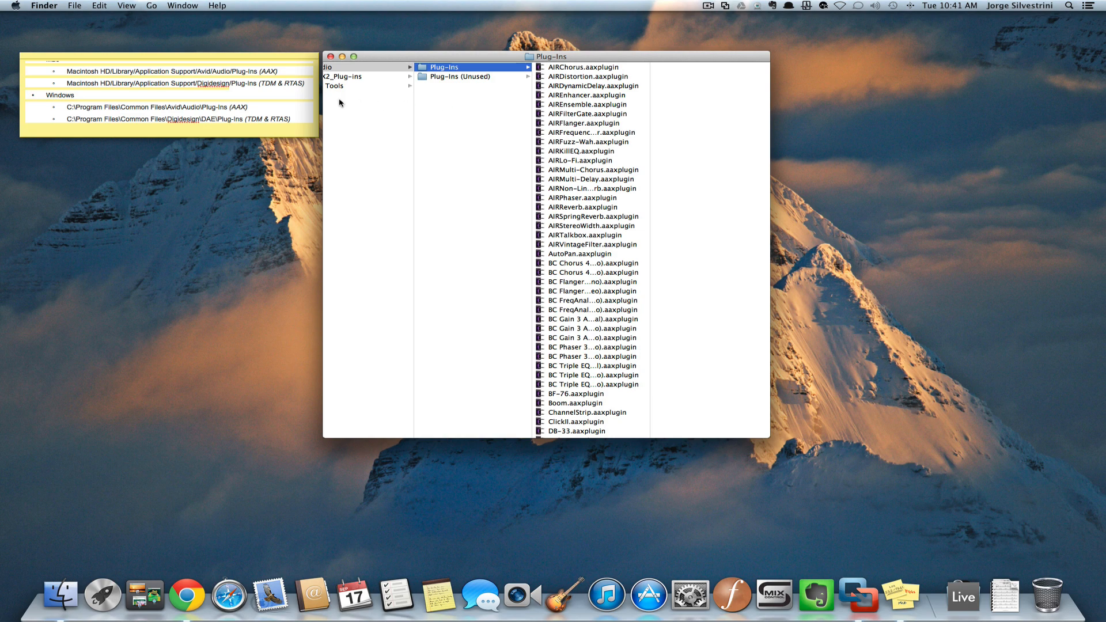
mouse_move(71, 76)
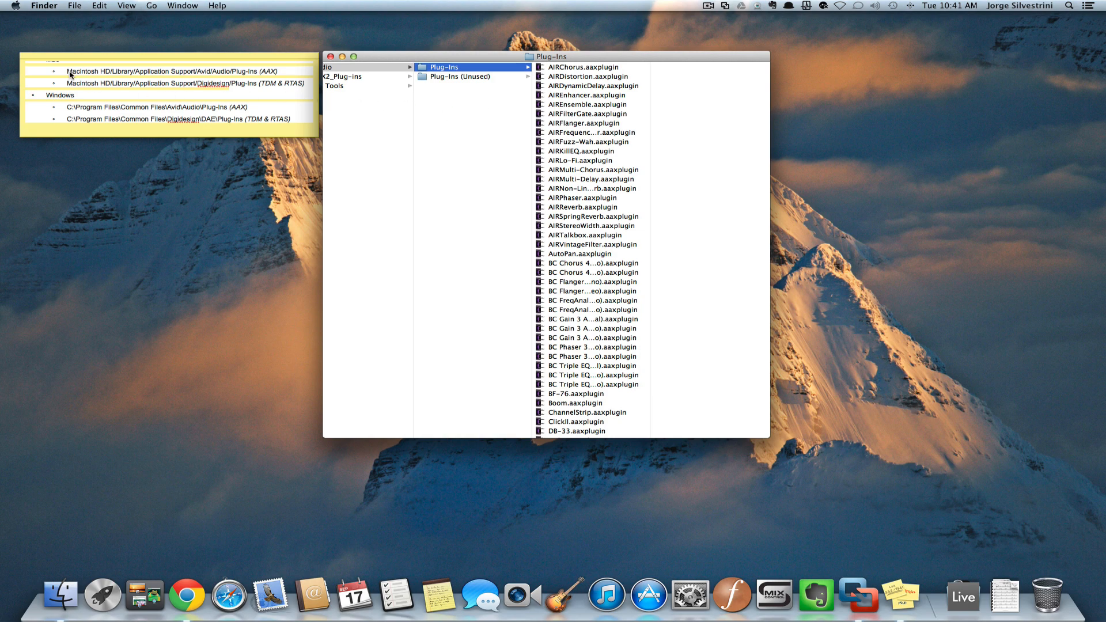
mouse_move(162, 87)
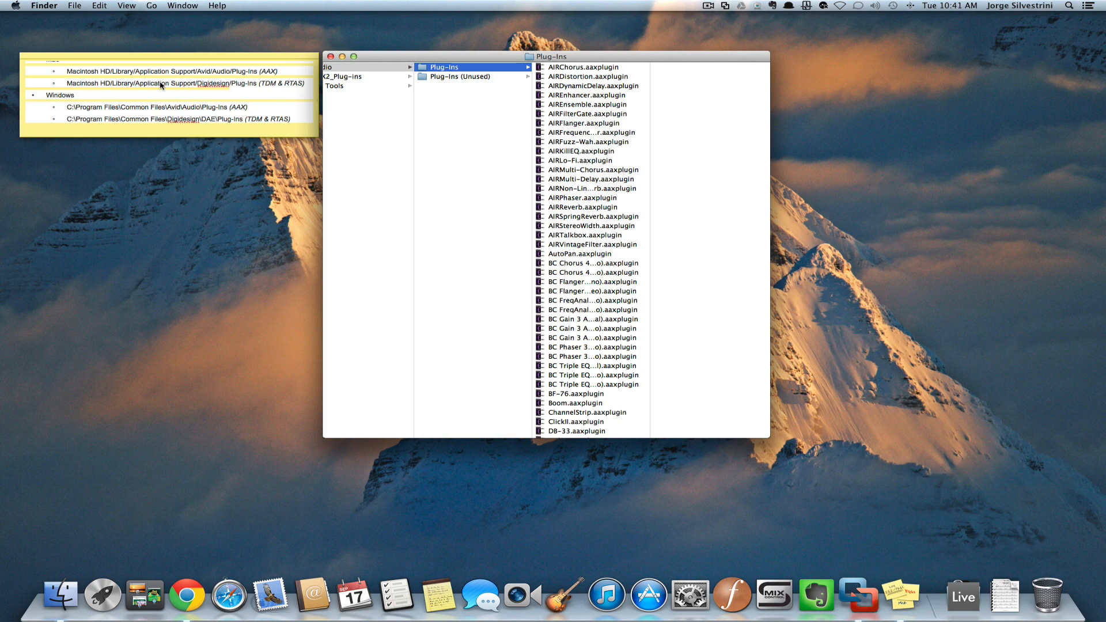